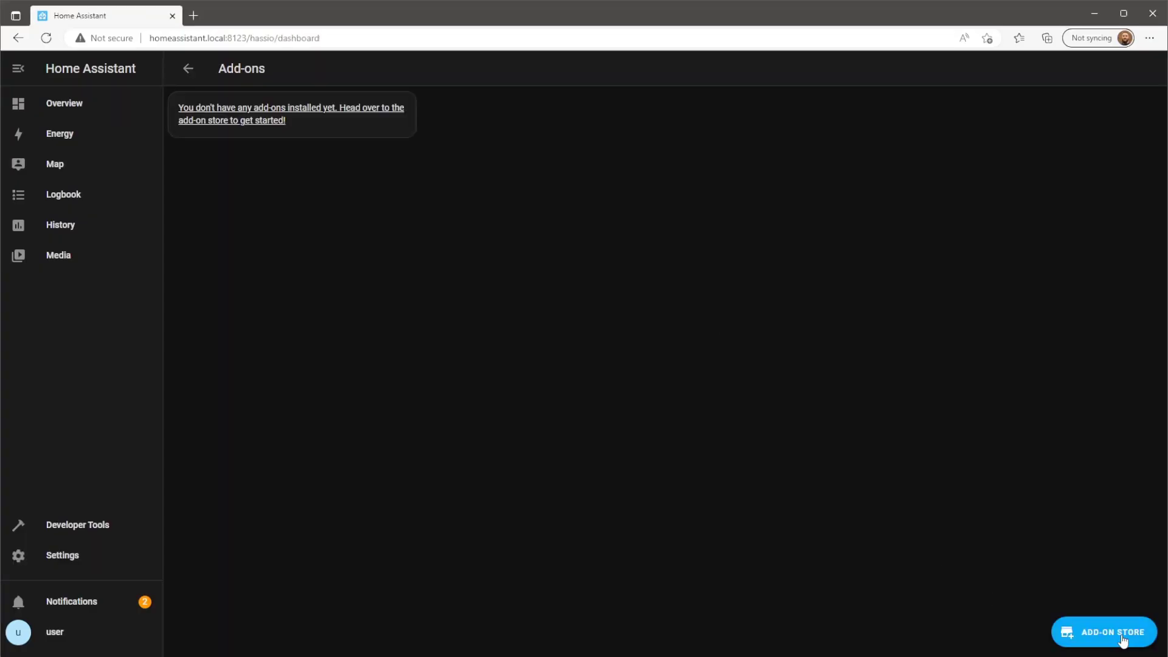
# Step: Search the add-on store for a terminal add-on, which finds no matches
pyautogui.click(1112, 633)
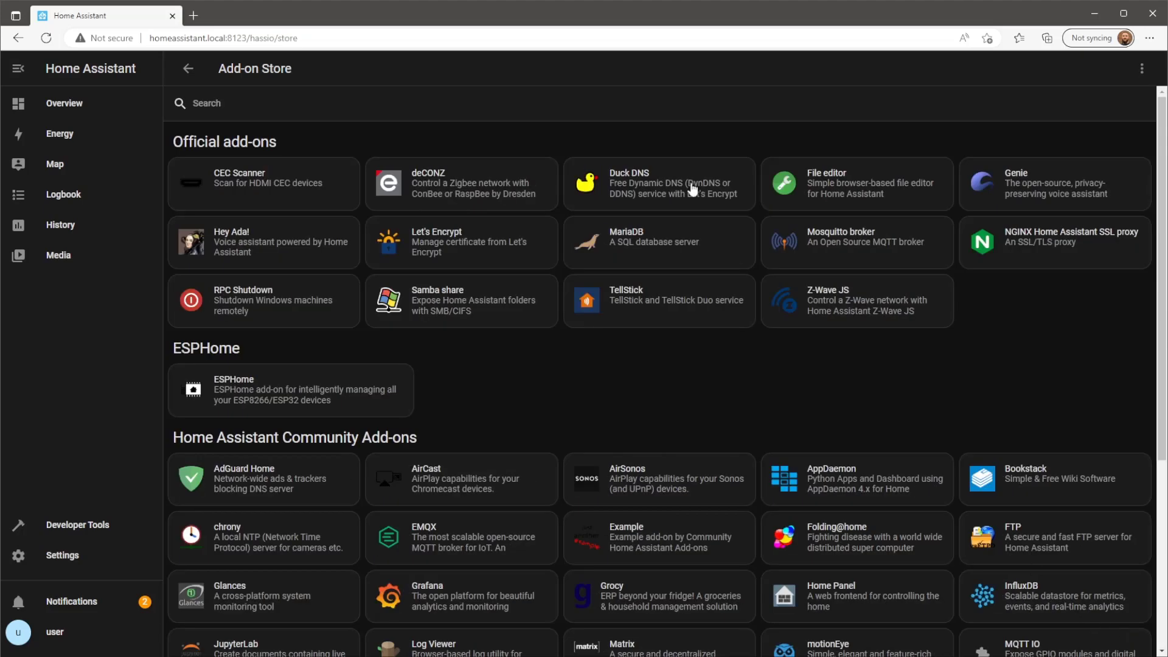
pyautogui.write('terminal')
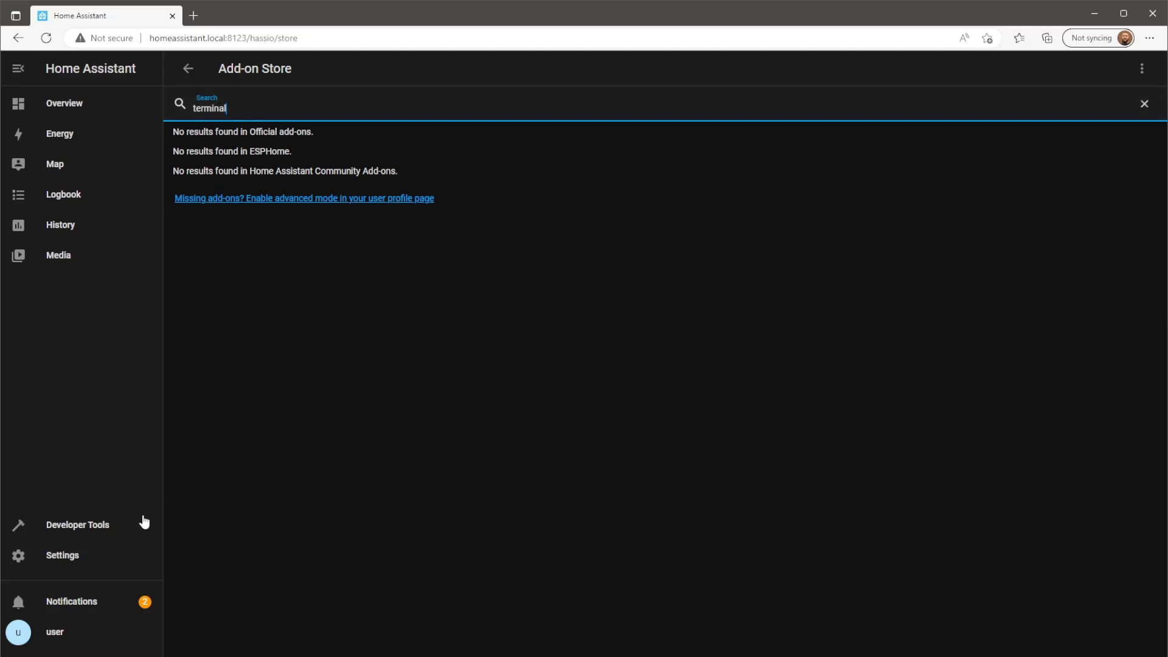
# Step: Switch on Advanced Mode in the user profile settings
pyautogui.click(54, 632)
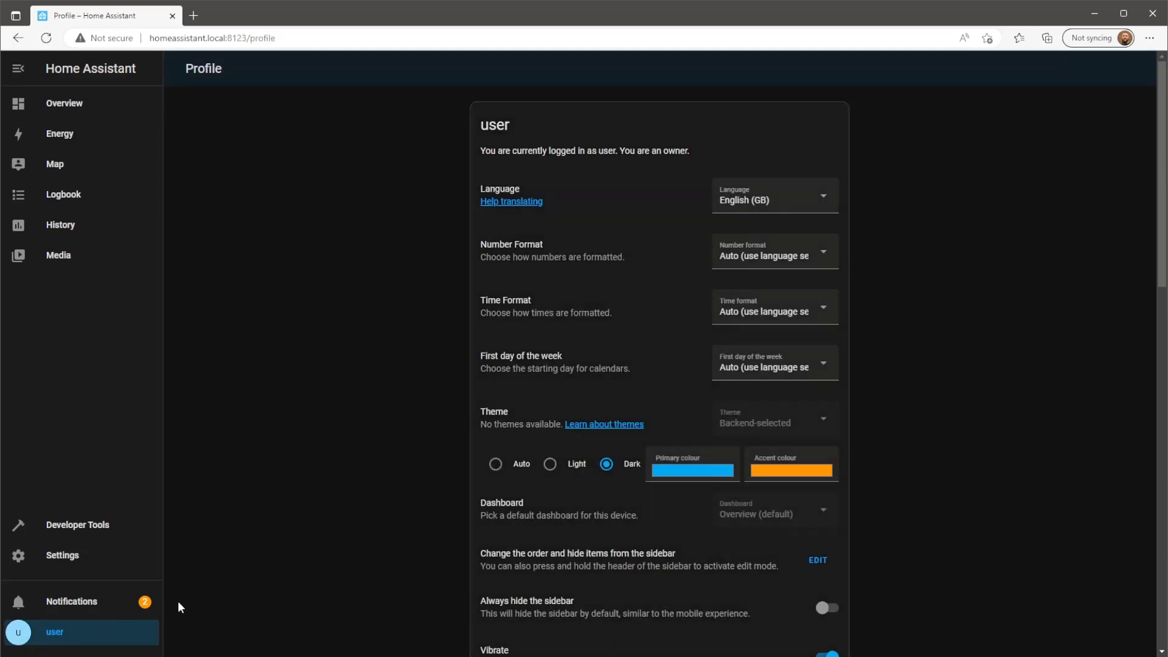
pyautogui.scroll(-3)
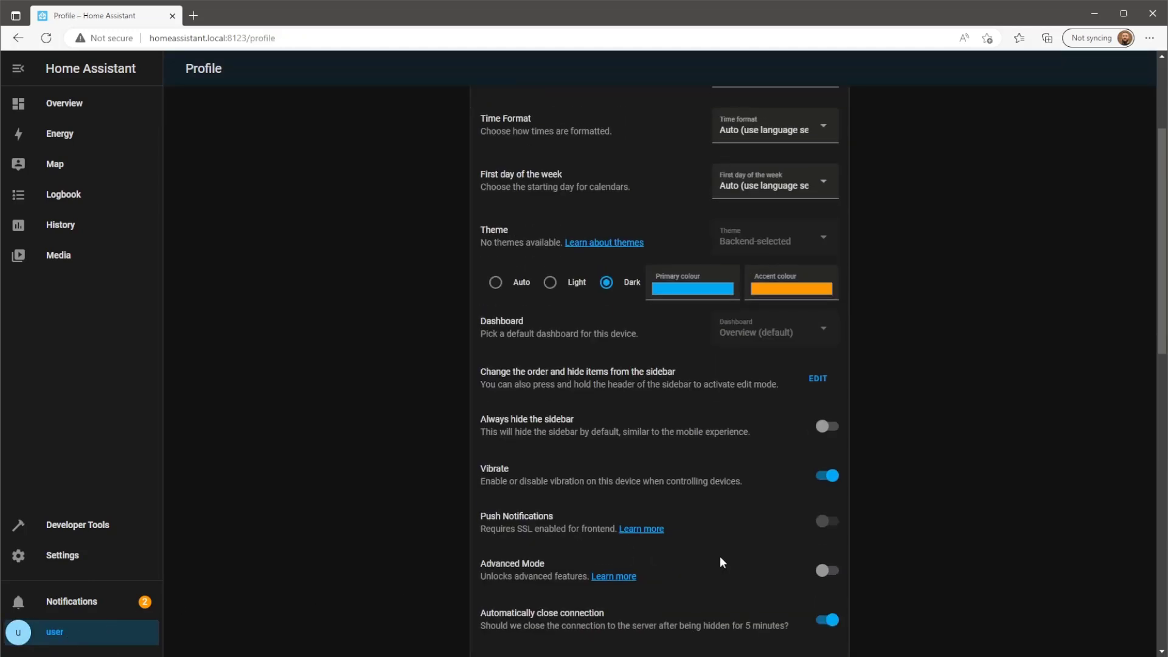
pyautogui.click(828, 569)
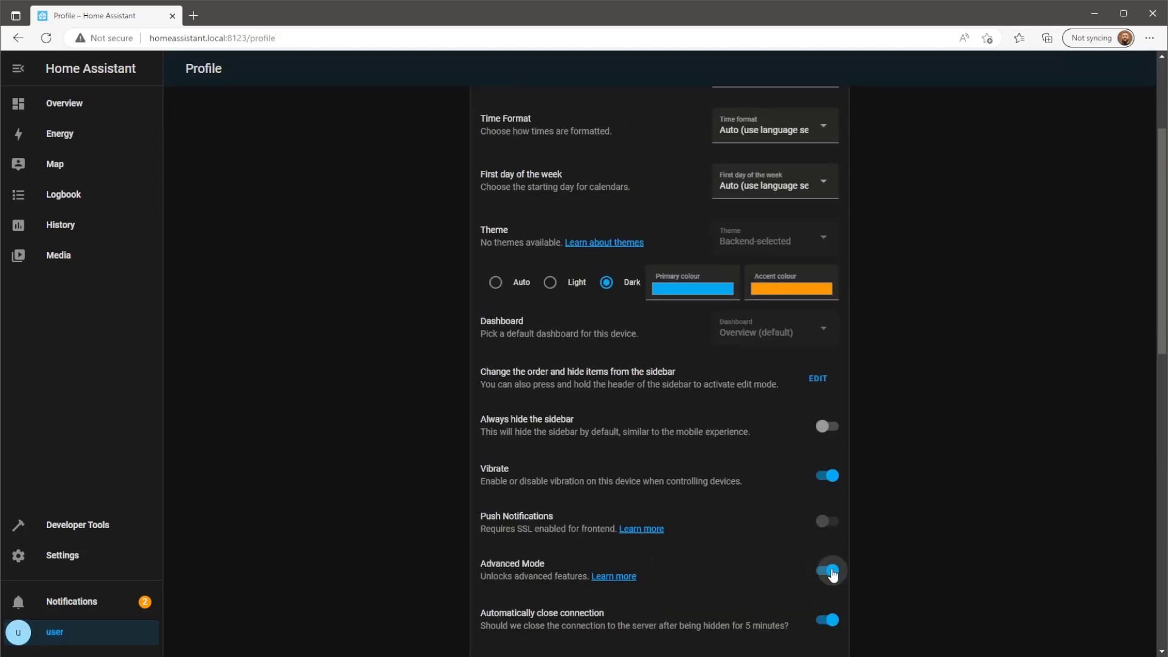
pyautogui.click(828, 569)
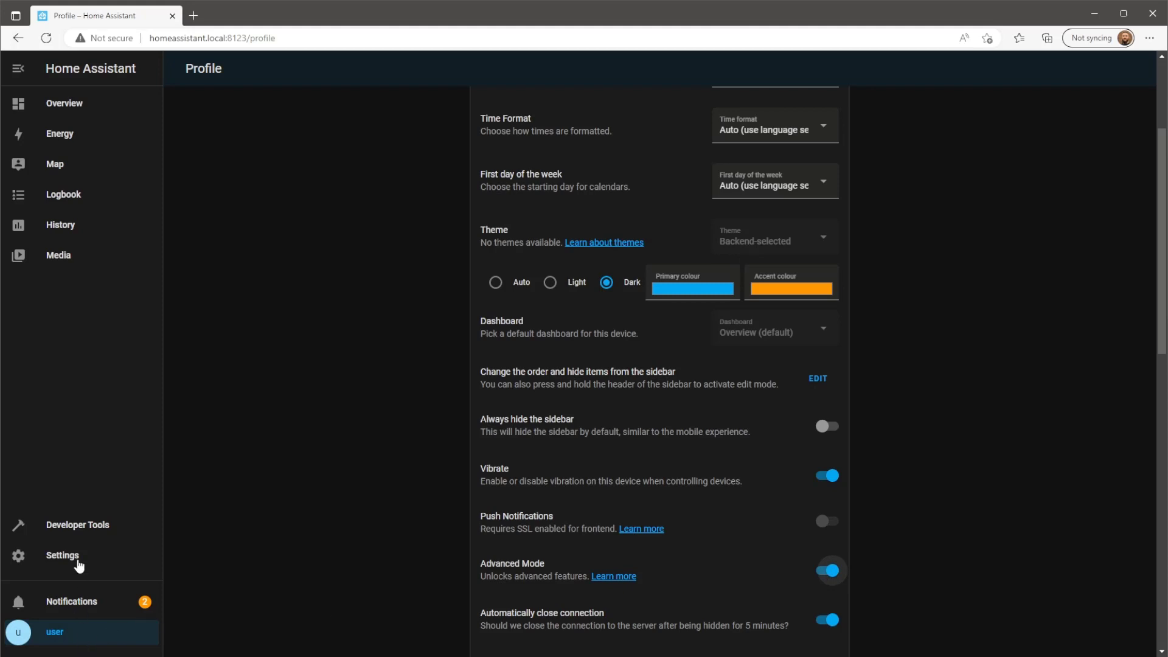
# Step: Search the add-on store via Settings > Add-ons for 'term', finding Terminal & SSH
pyautogui.click(64, 555)
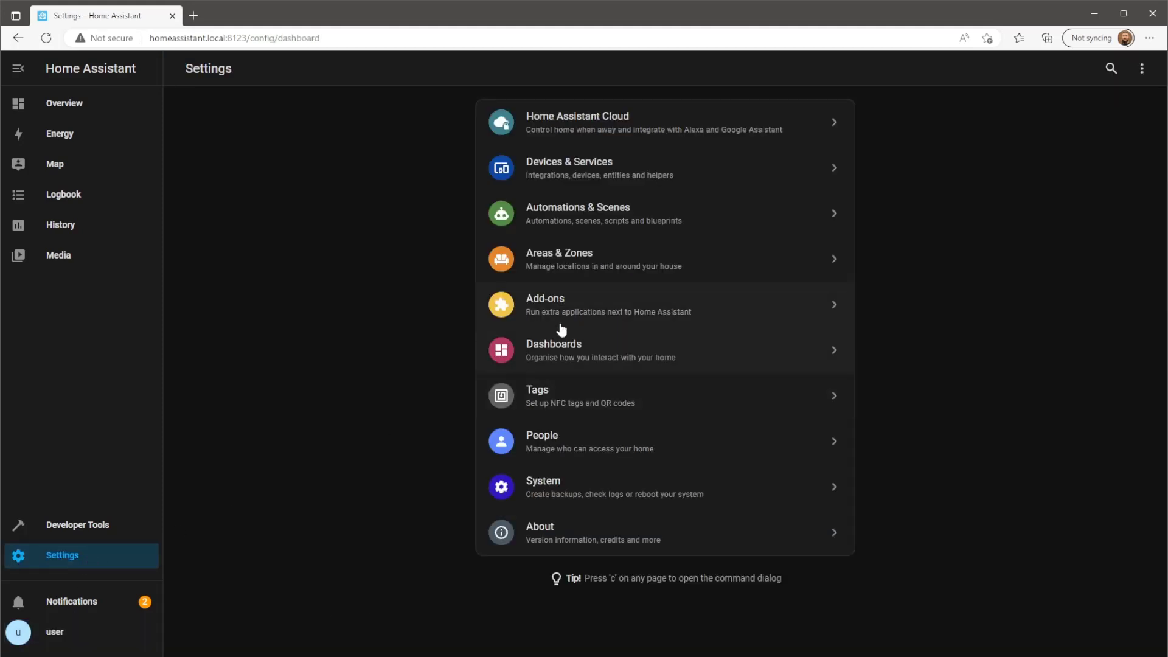
pyautogui.click(564, 304)
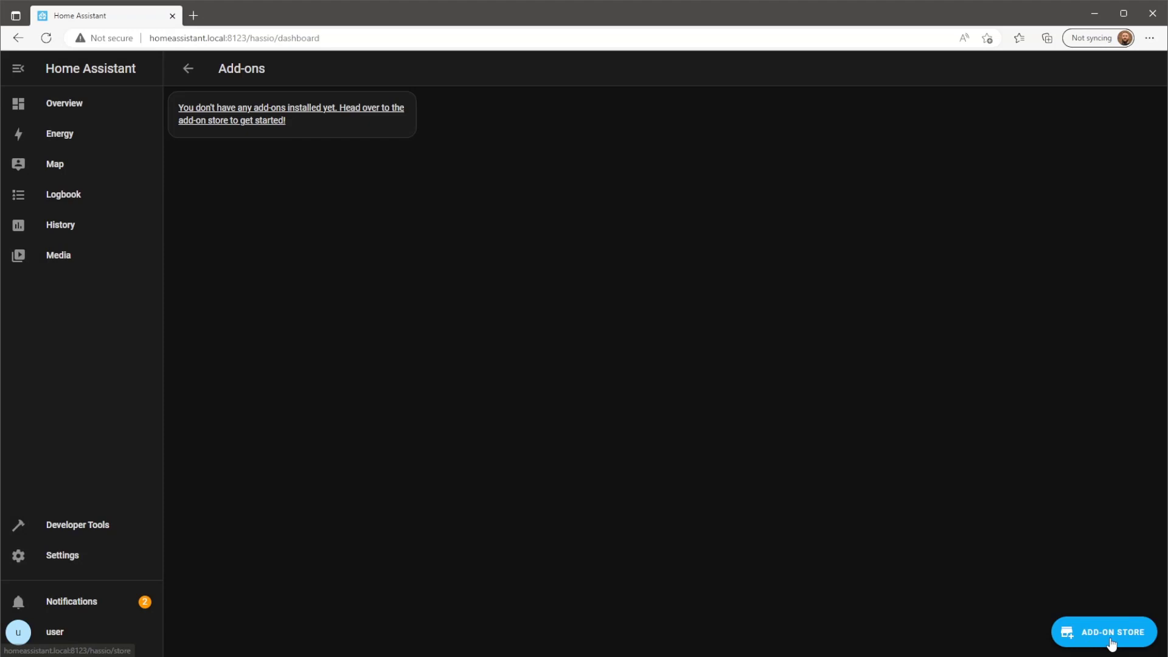
pyautogui.click(1103, 631)
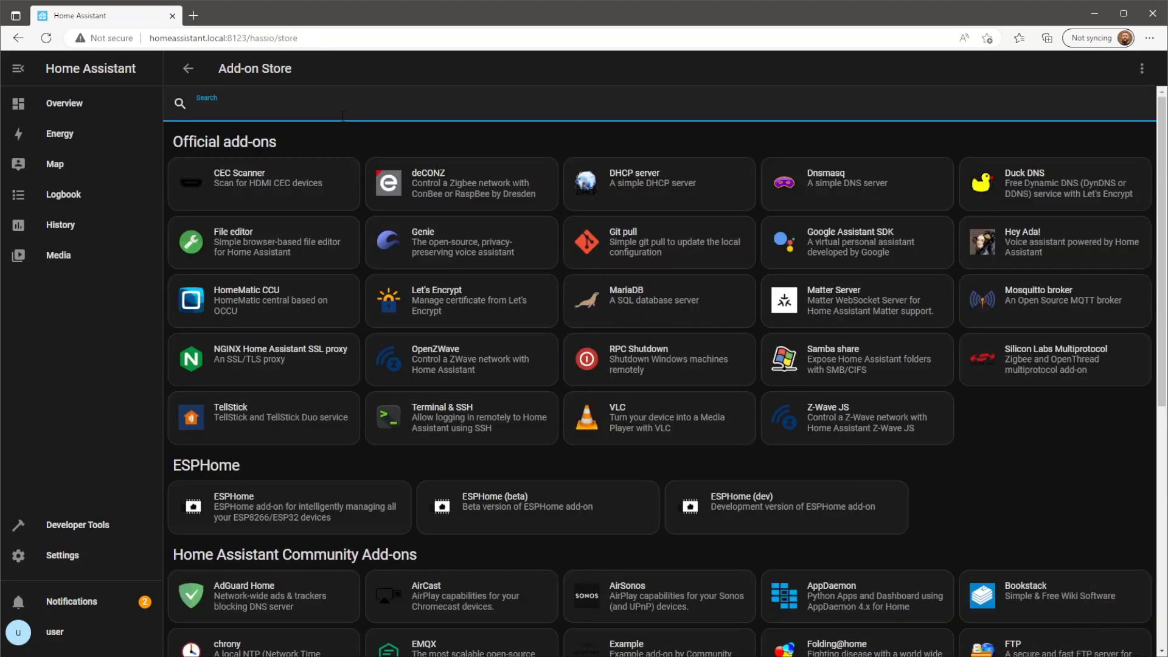
pyautogui.write('term')
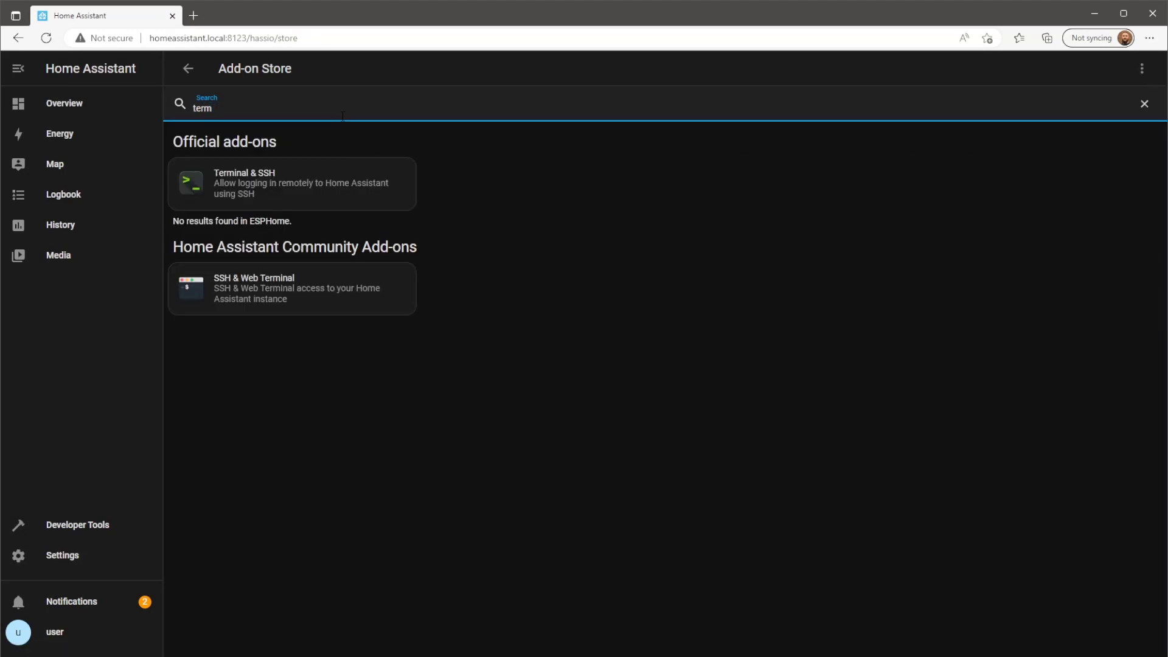
pyautogui.moveTo(299, 200)
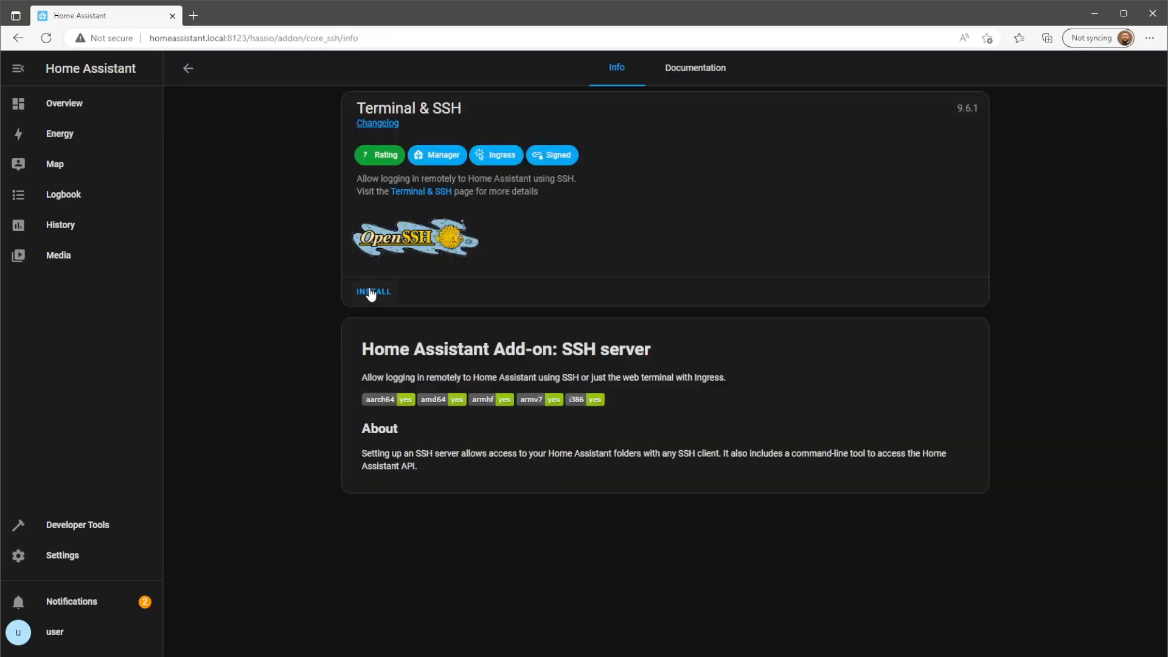
# Step: Install Terminal & SSH, show it in the sidebar, and start it
pyautogui.click(374, 292)
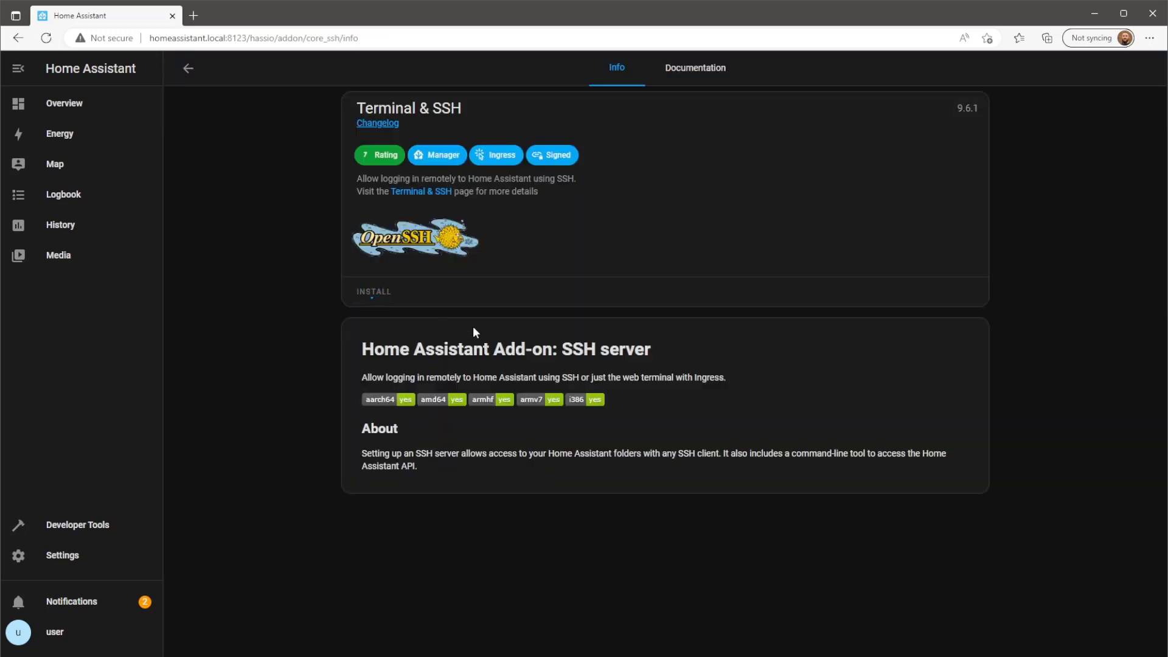
pyautogui.click(374, 292)
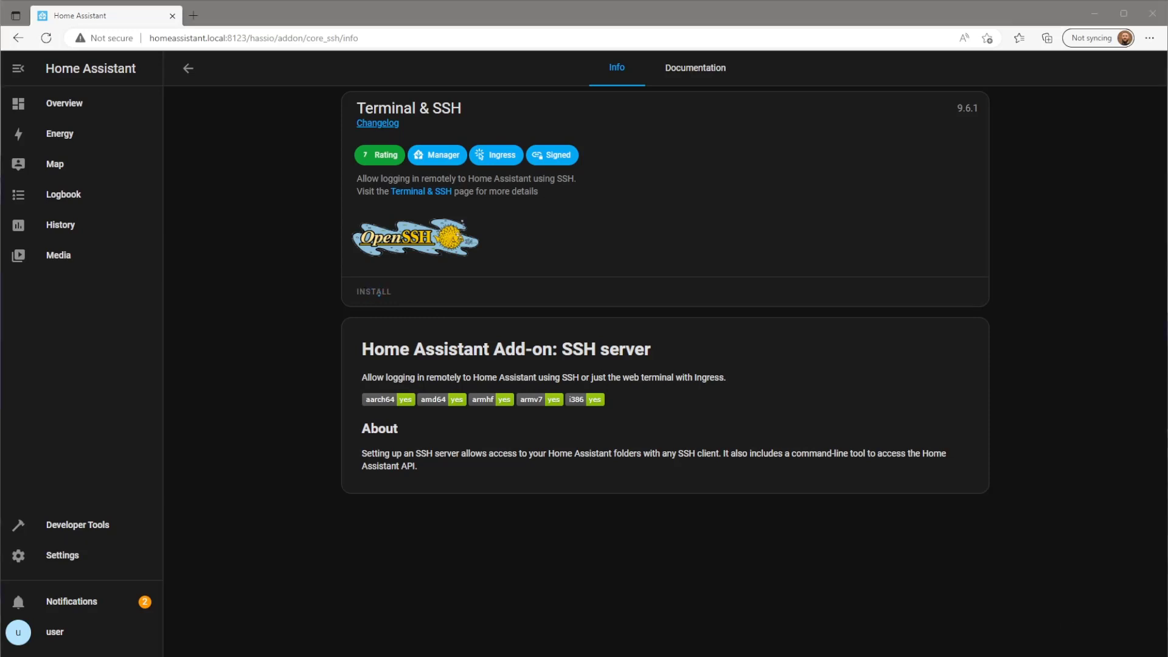
pyautogui.click(373, 292)
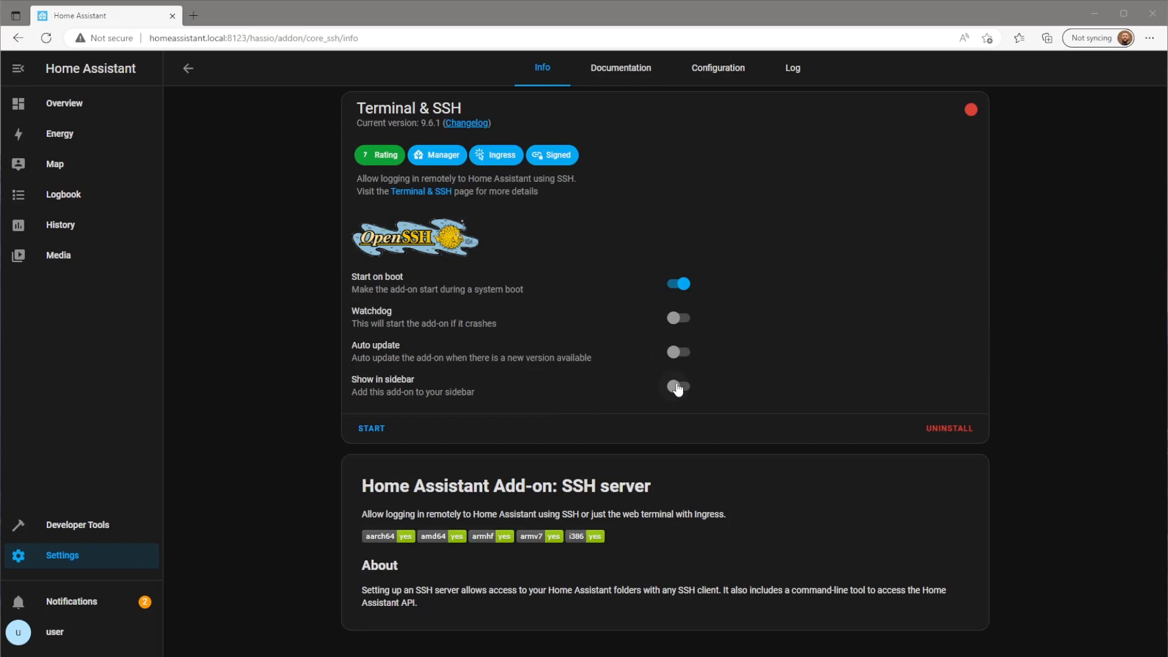
pyautogui.click(679, 387)
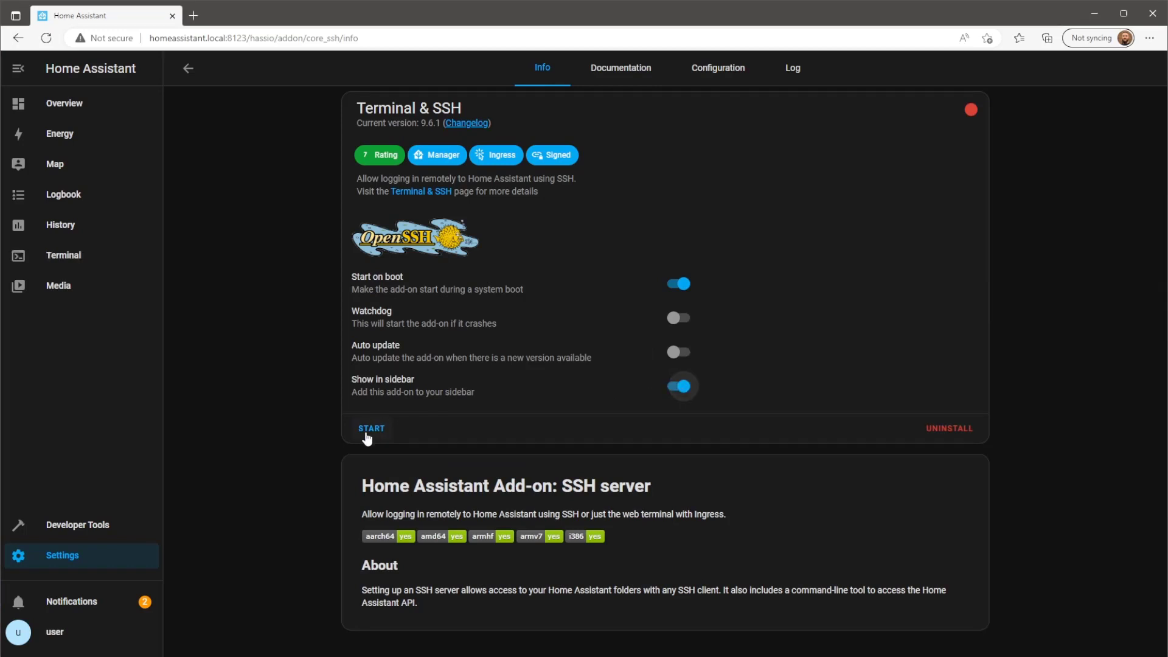
pyautogui.click(371, 429)
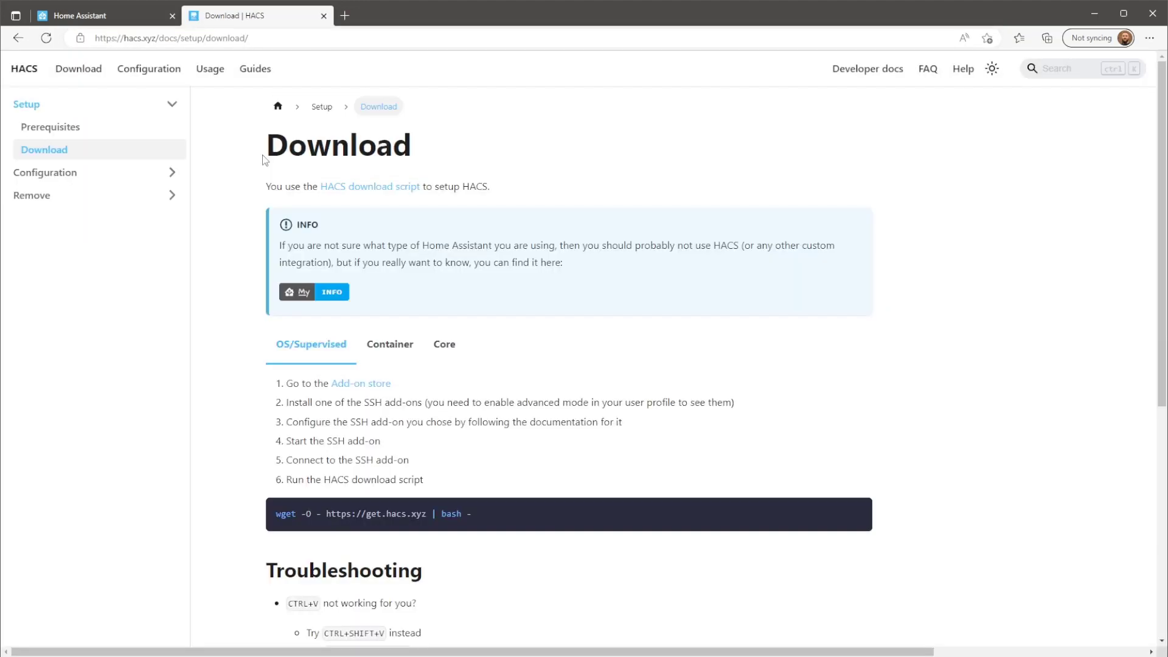
pyautogui.moveTo(411, 455)
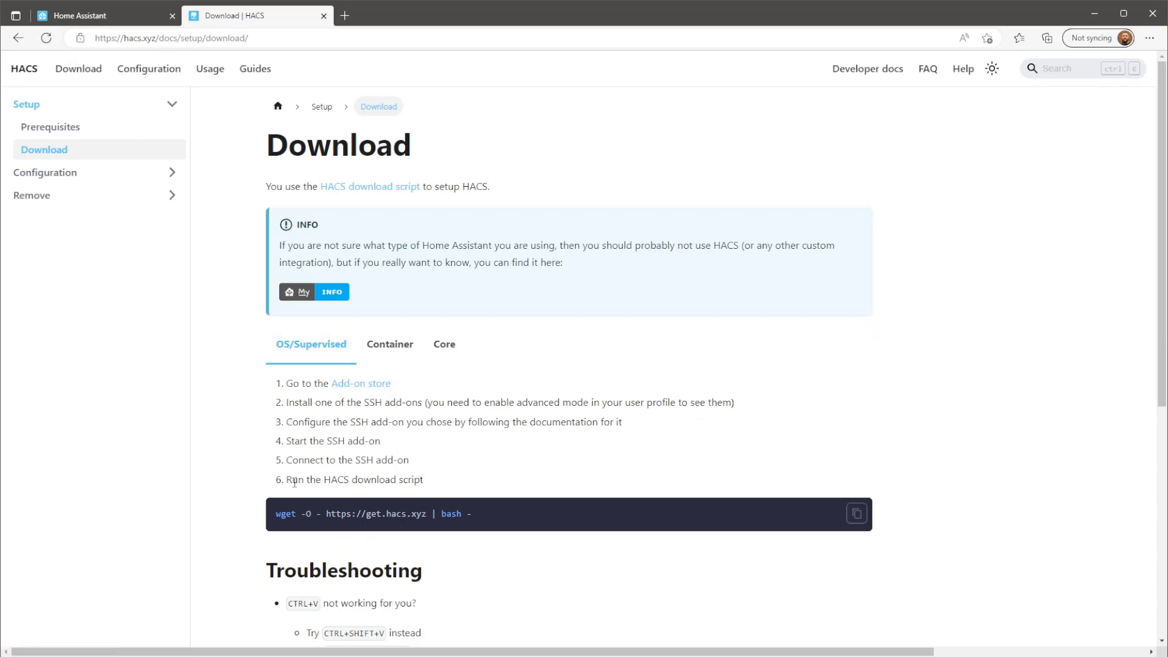
# Step: Return from the HACS download docs to the Home Assistant browser tab
pyautogui.click(91, 16)
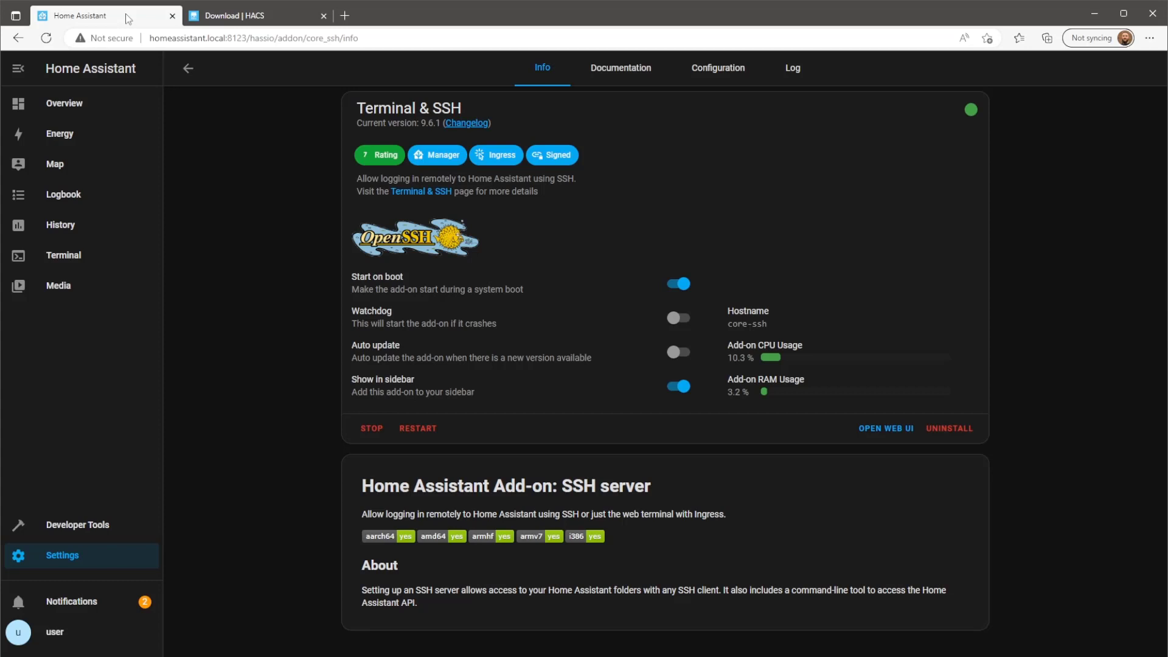
pyautogui.click(64, 256)
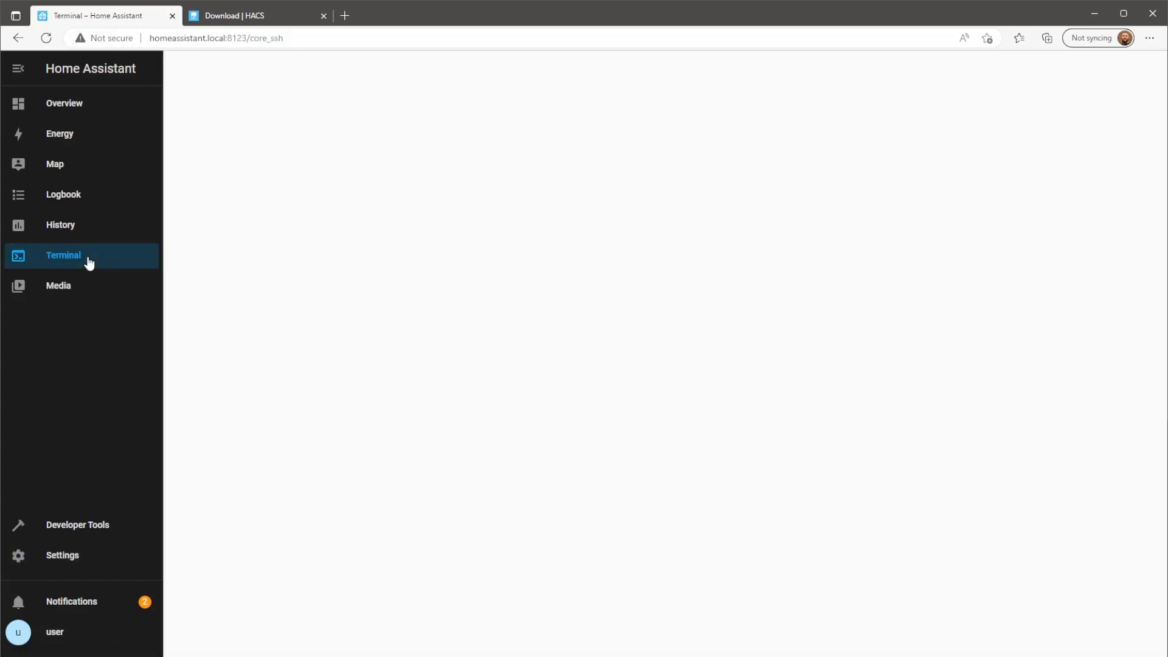
pyautogui.click(63, 255)
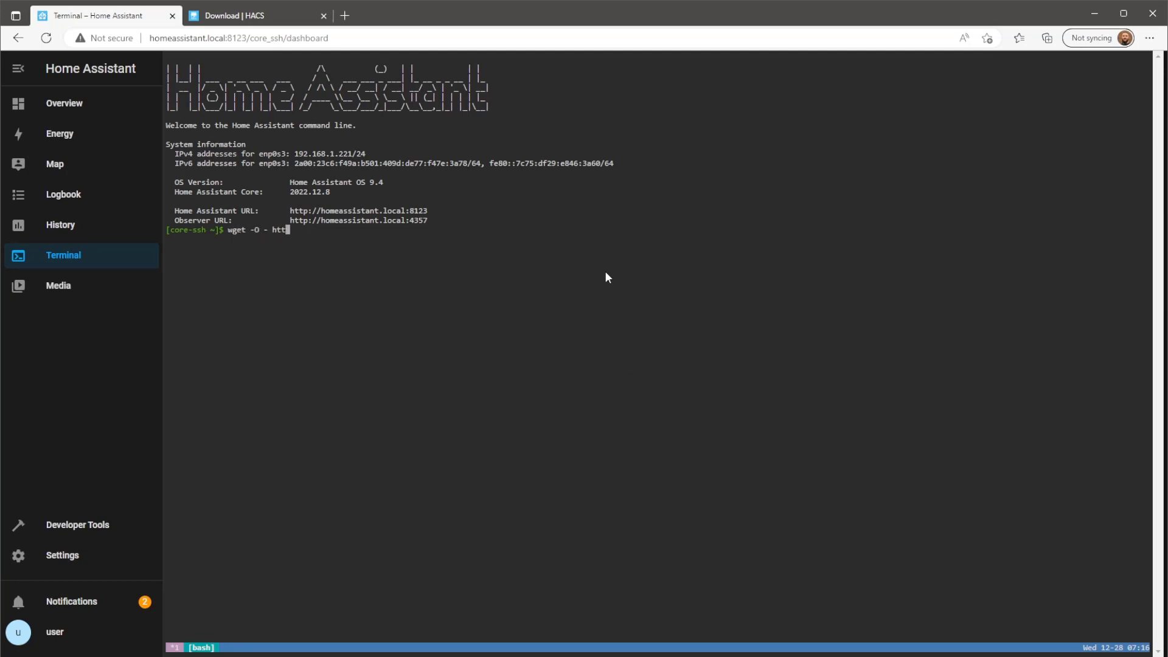
pyautogui.write('ps://')
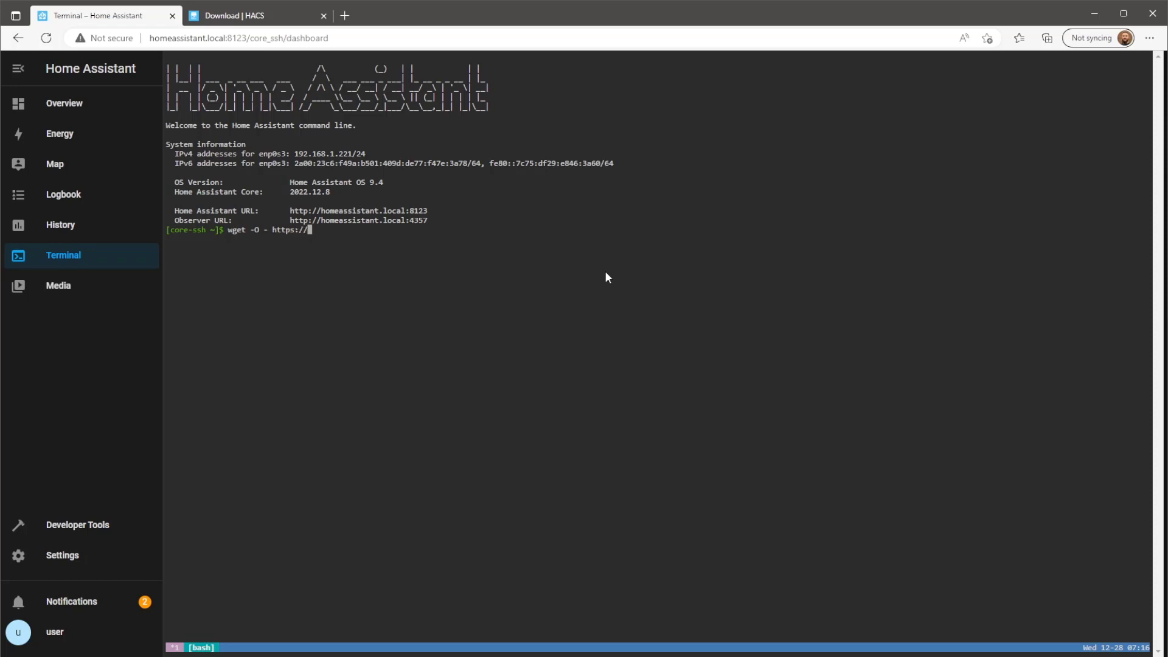
pyautogui.write('get.')
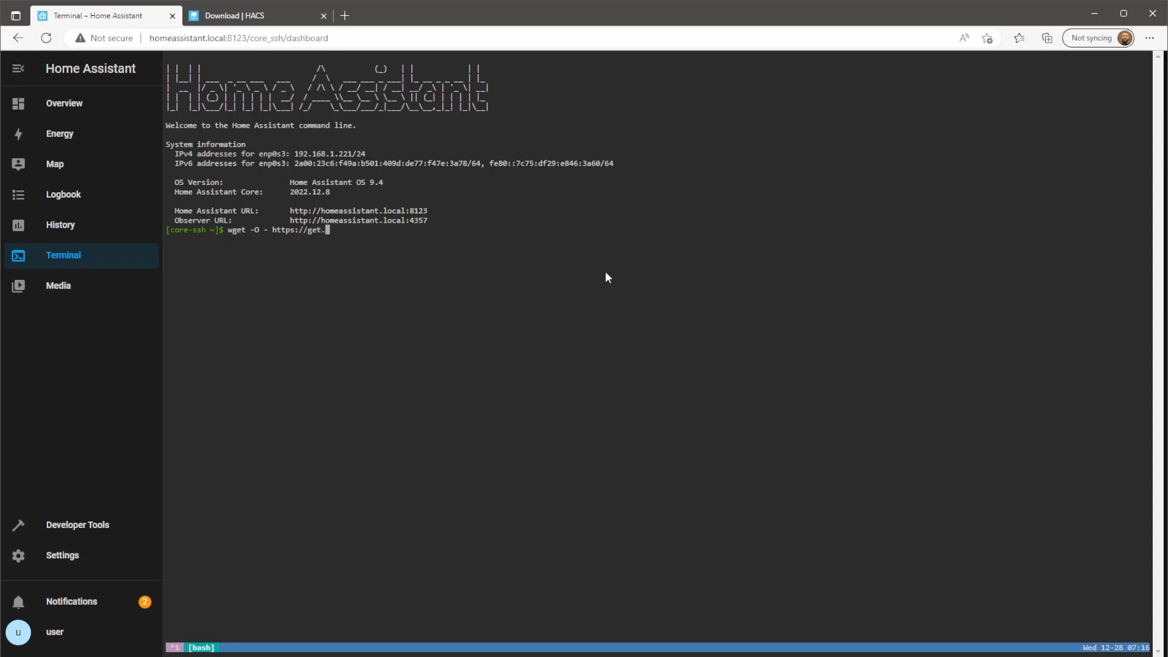
pyautogui.write('hacs.')
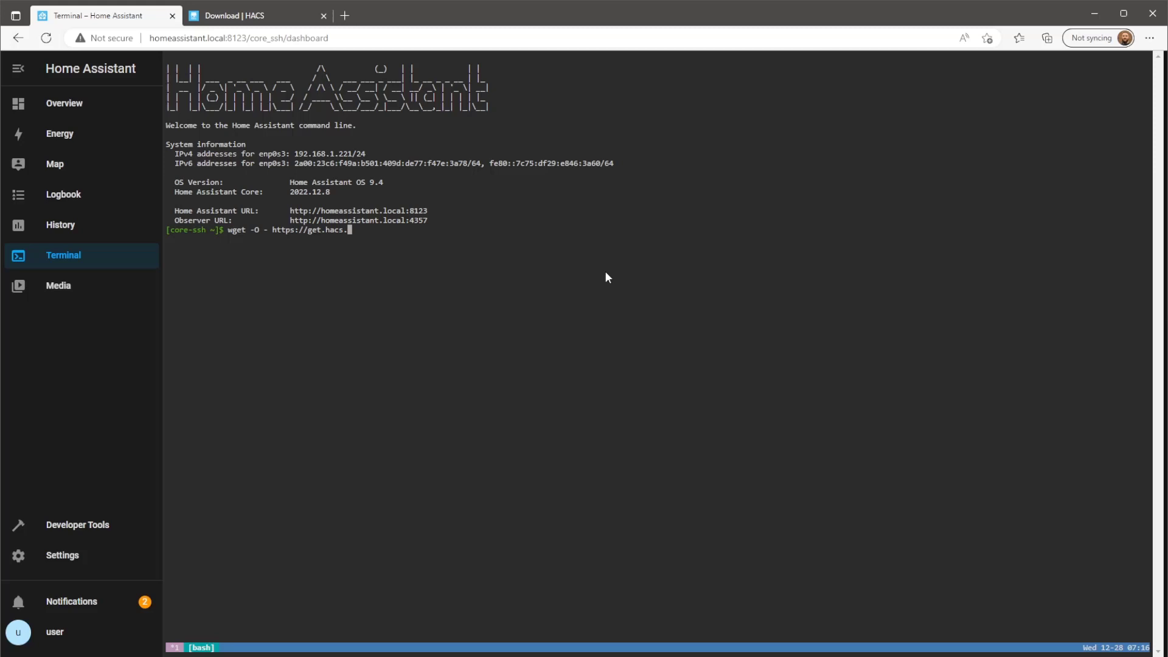
pyautogui.write('xyz')
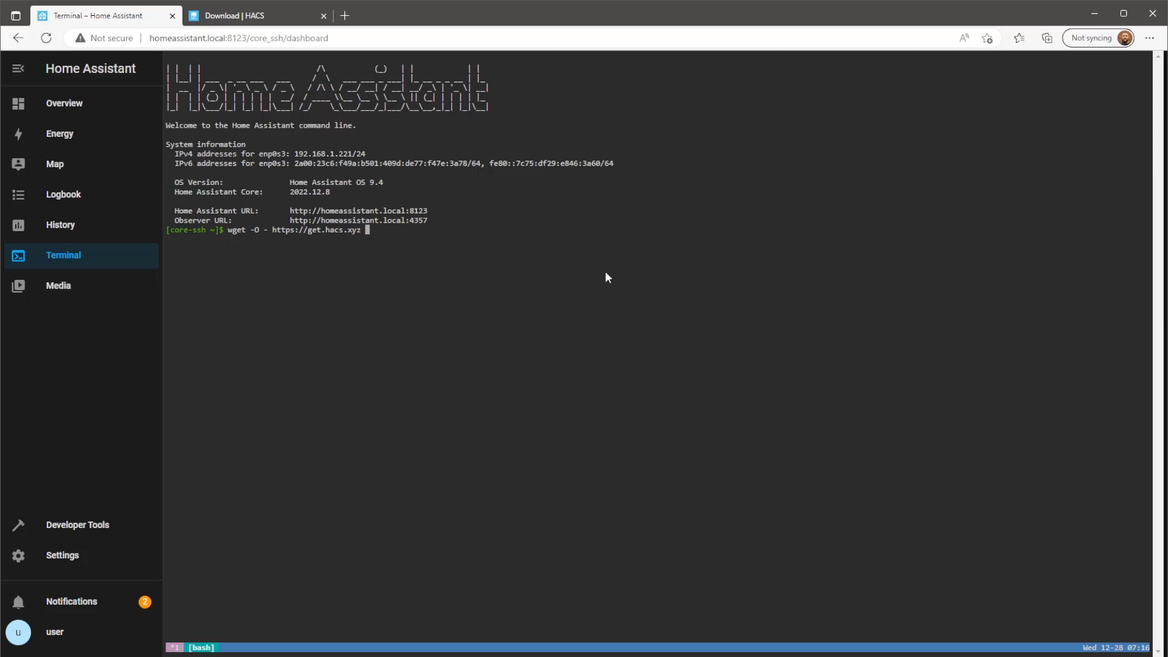
pyautogui.write('| bash -')
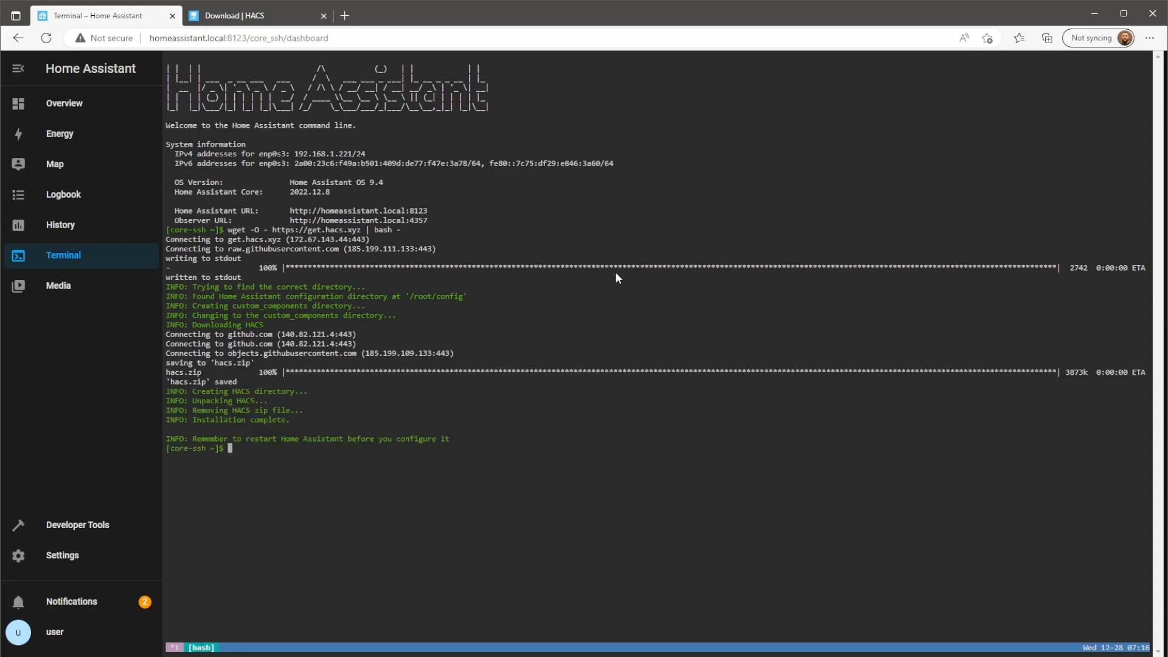
pyautogui.moveTo(73, 526)
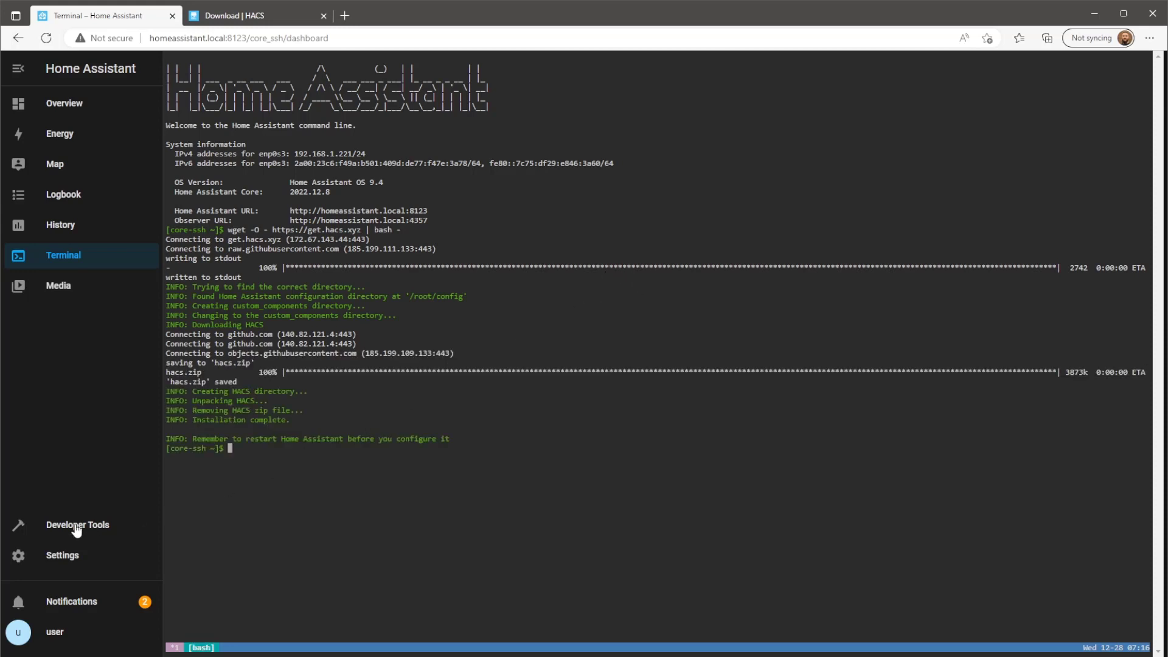
# Step: Check the configuration in Developer Tools, confirming it won't prevent startup, then go to Settings
pyautogui.click(78, 526)
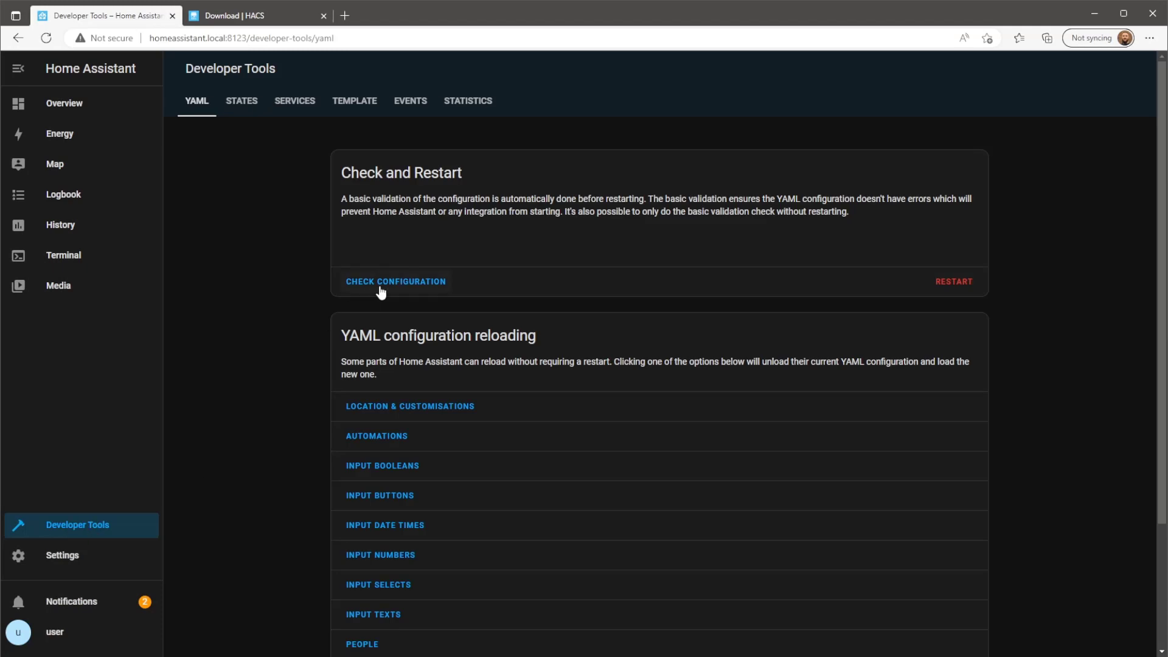
pyautogui.click(955, 281)
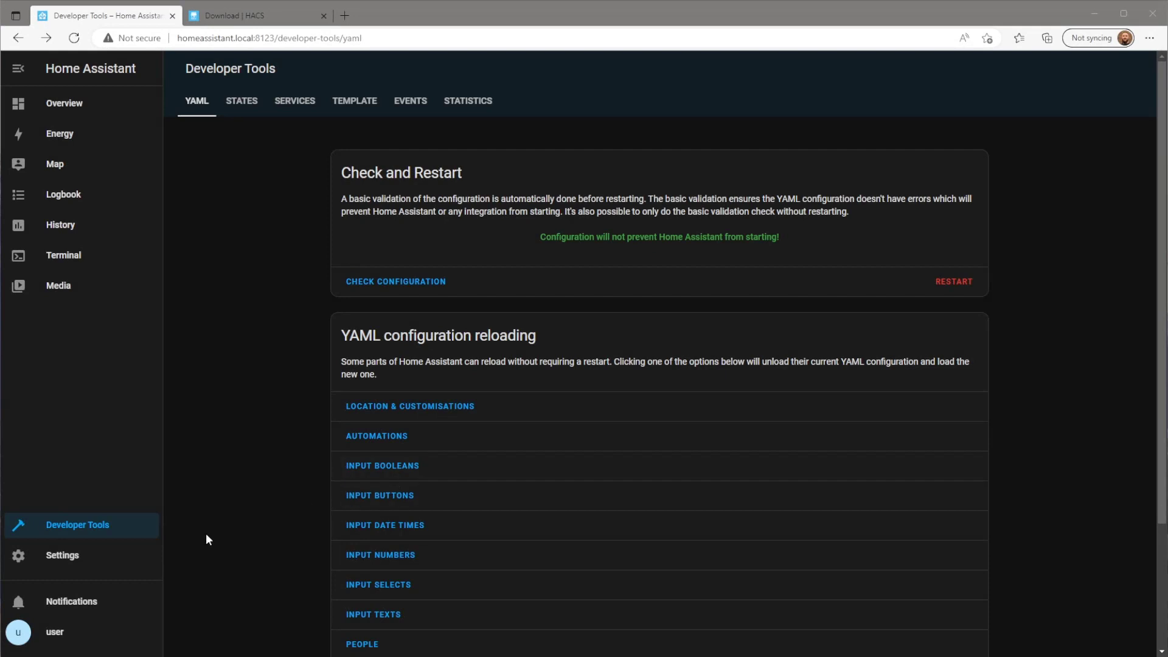
pyautogui.click(62, 555)
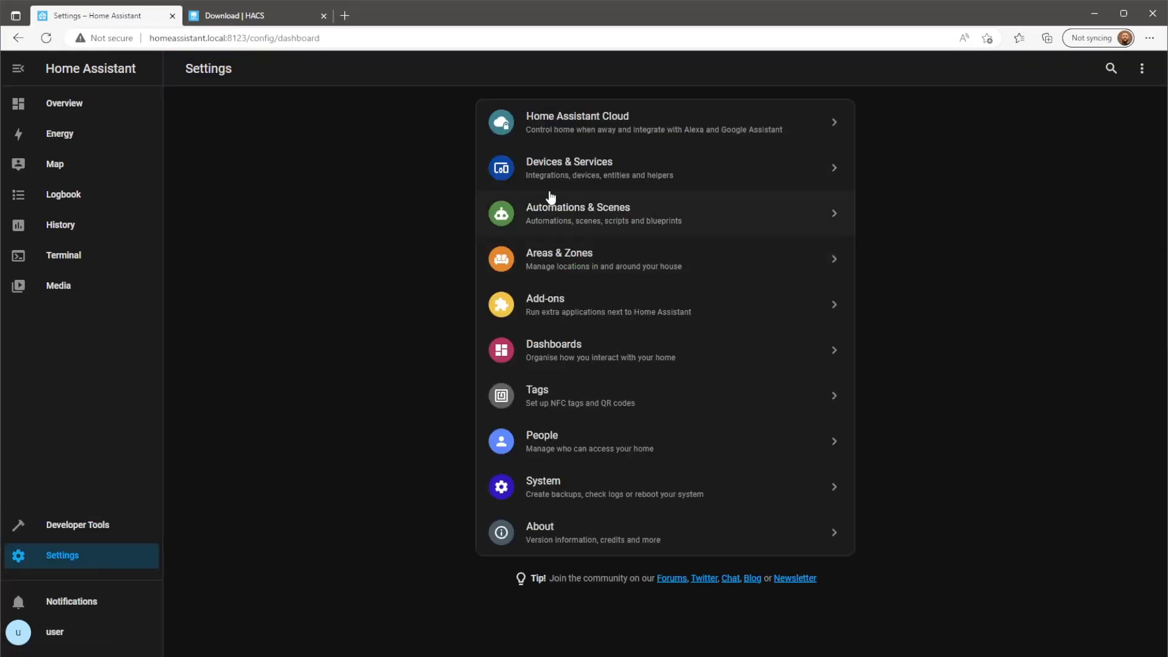
# Step: Add a new integration from Devices & Services, searching 'hacs' and choosing HACS
pyautogui.click(586, 167)
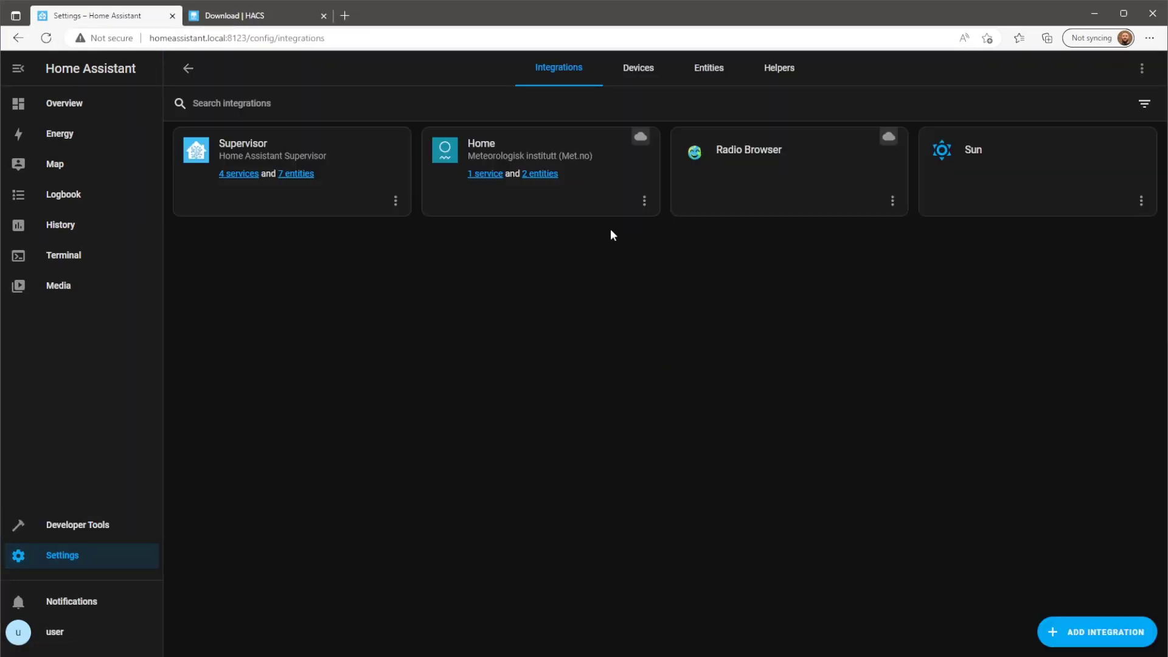
pyautogui.click(1097, 632)
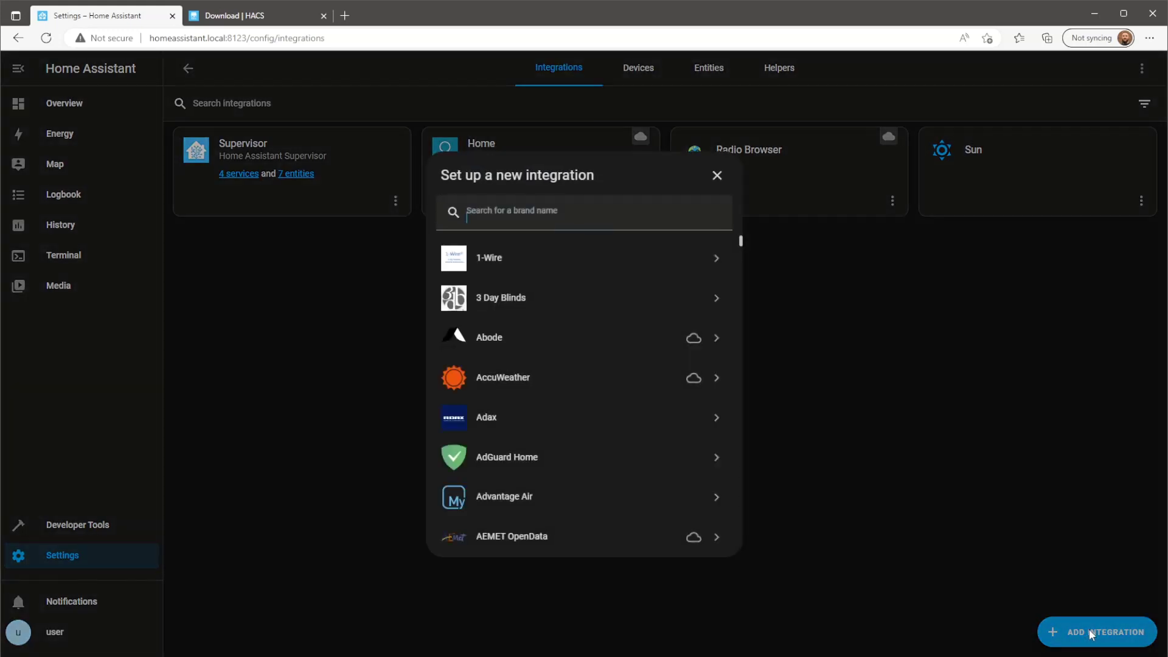
pyautogui.write('hacs')
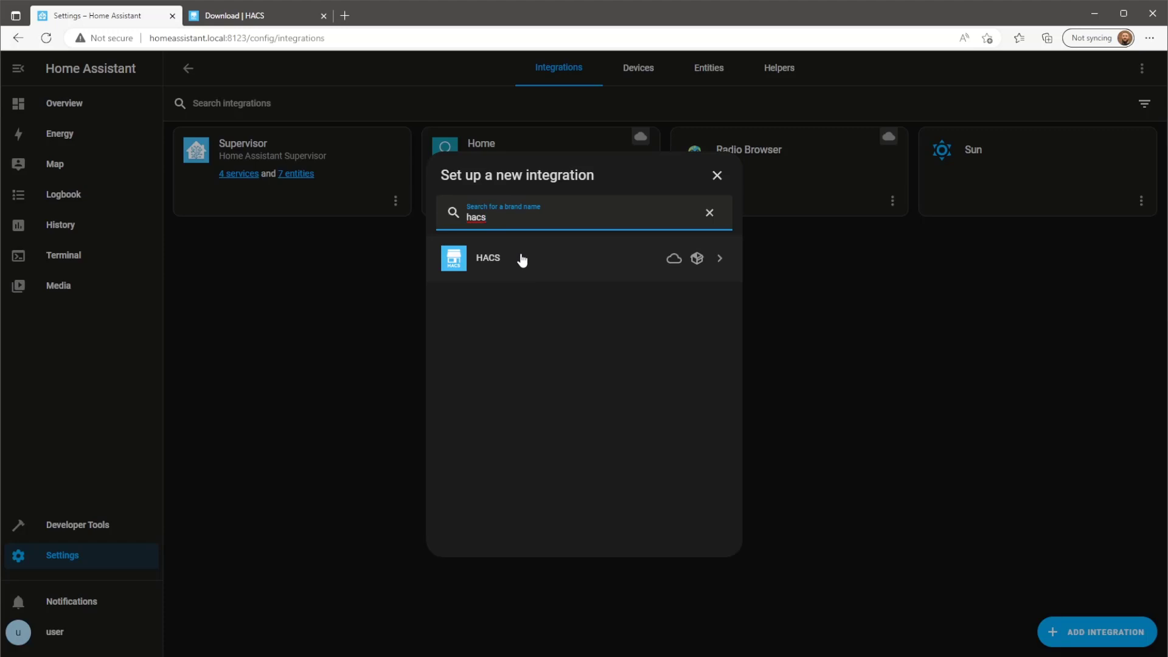
pyautogui.click(487, 258)
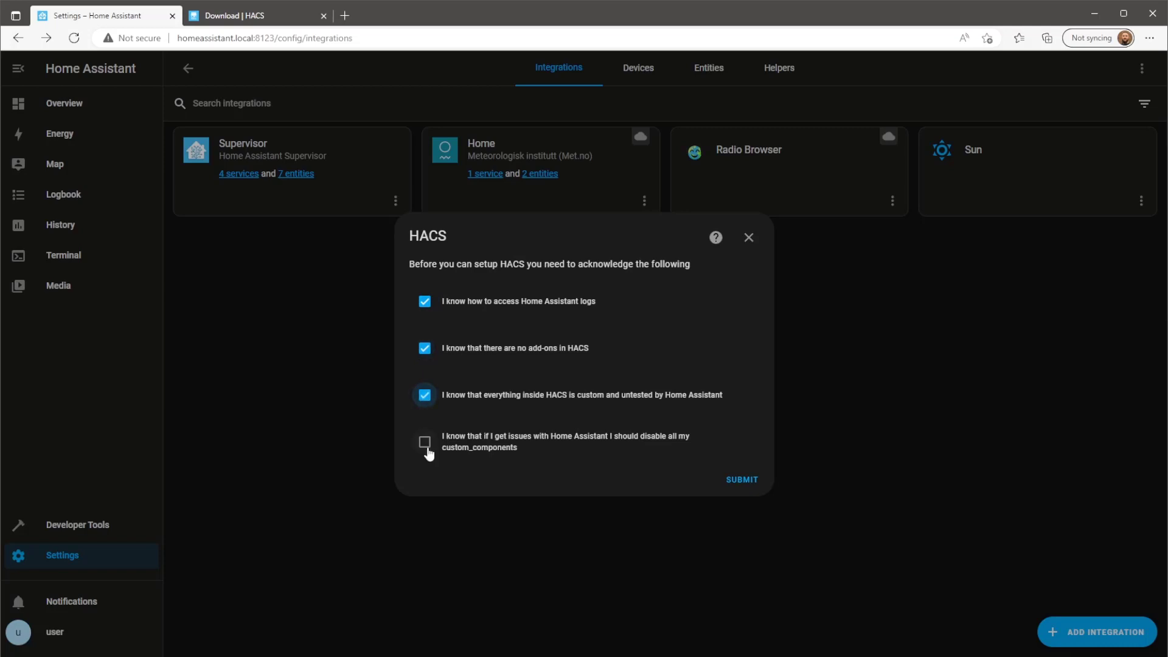
# Step: Acknowledge the last HACS requirement, select the activation key, and follow the GitHub device login link
pyautogui.click(743, 479)
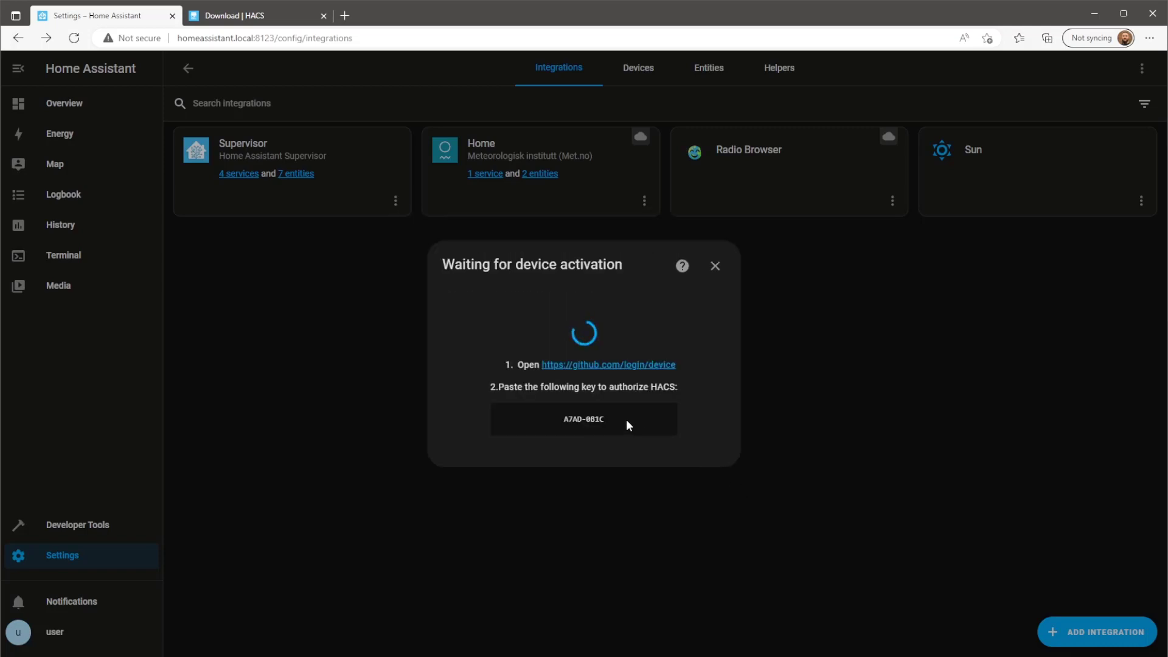
pyautogui.doubleClick(584, 419)
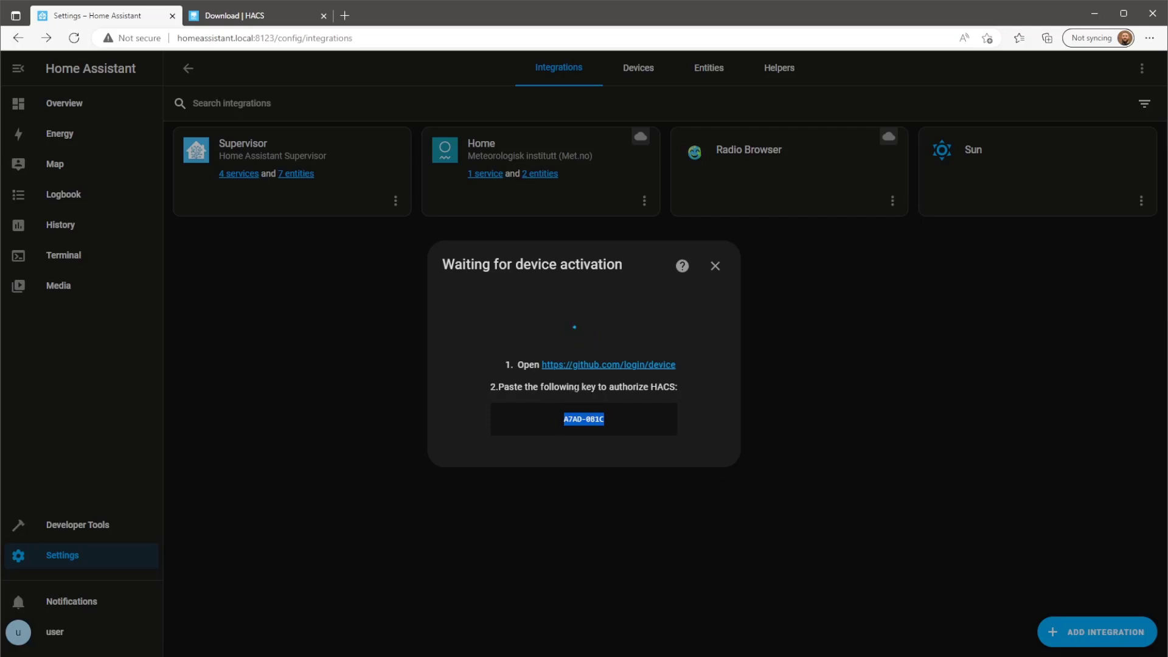
pyautogui.click(609, 365)
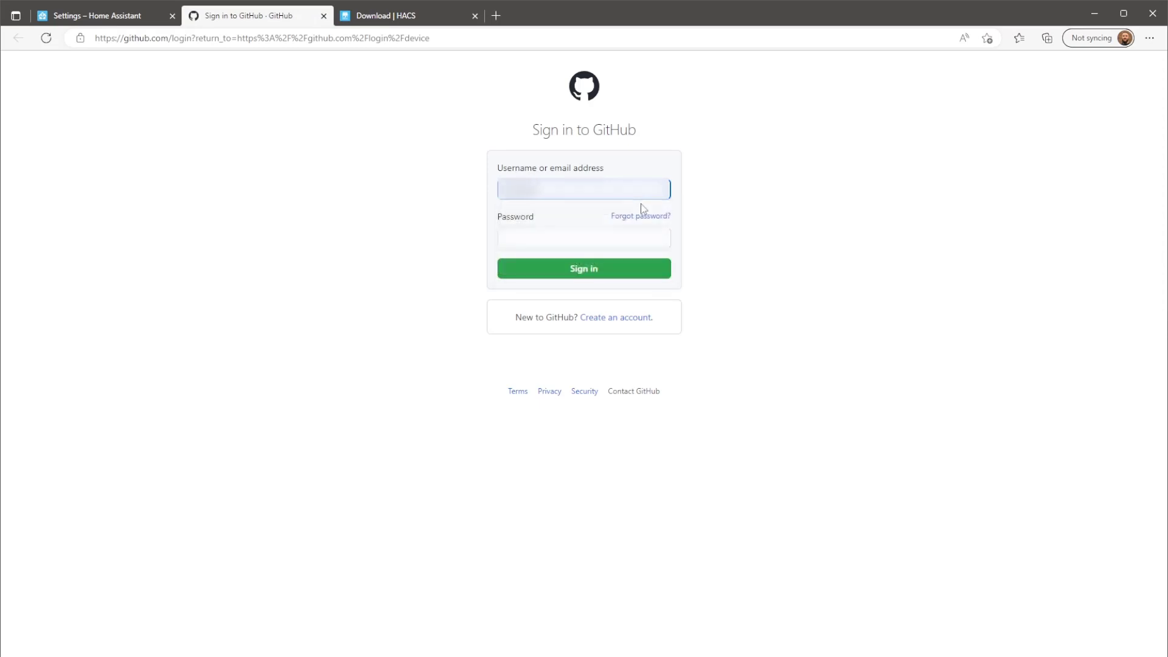
# Step: Sign in to GitHub with username, password and emailed verification code, reaching Device Activation
pyautogui.click(584, 239)
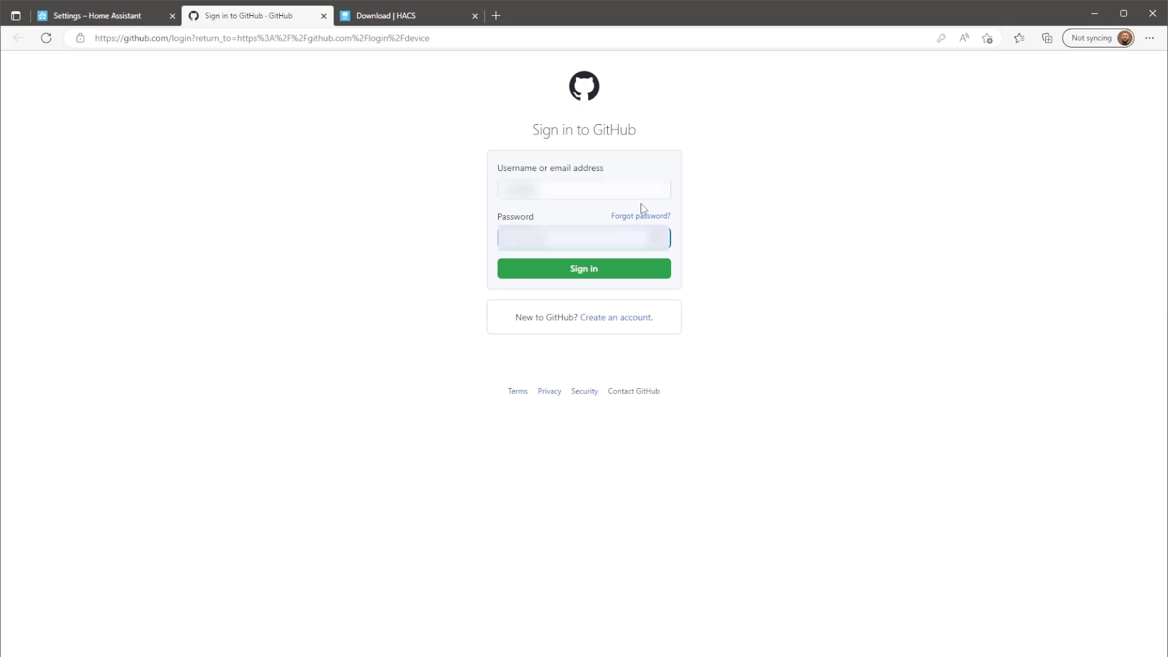
pyautogui.click(584, 267)
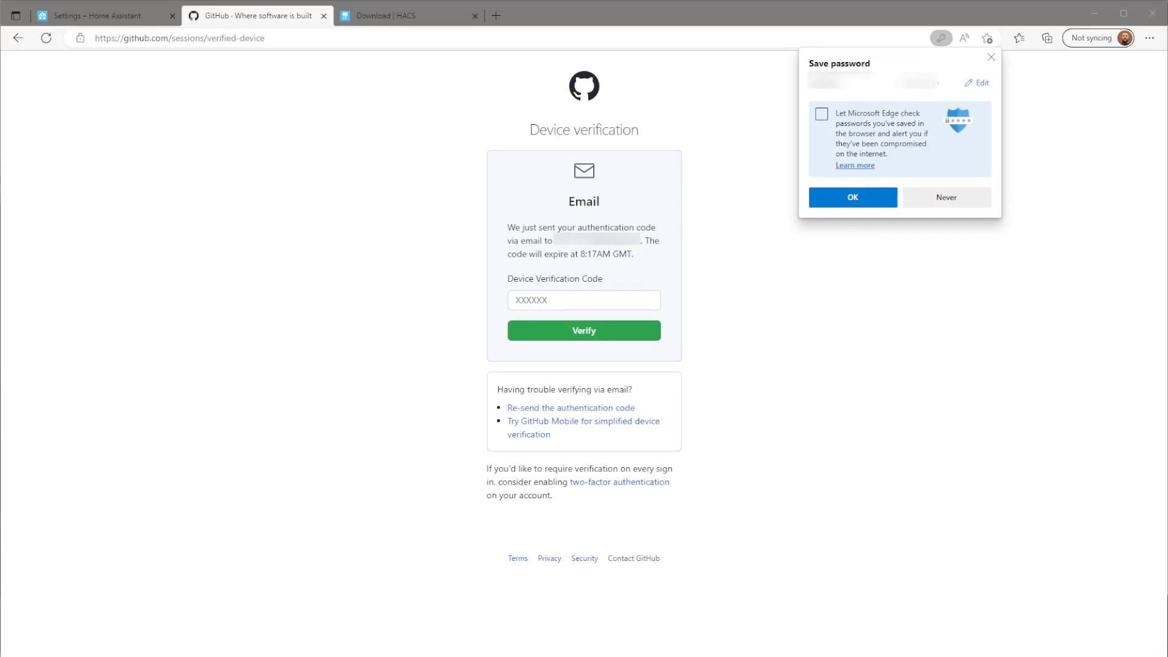
pyautogui.click(584, 299)
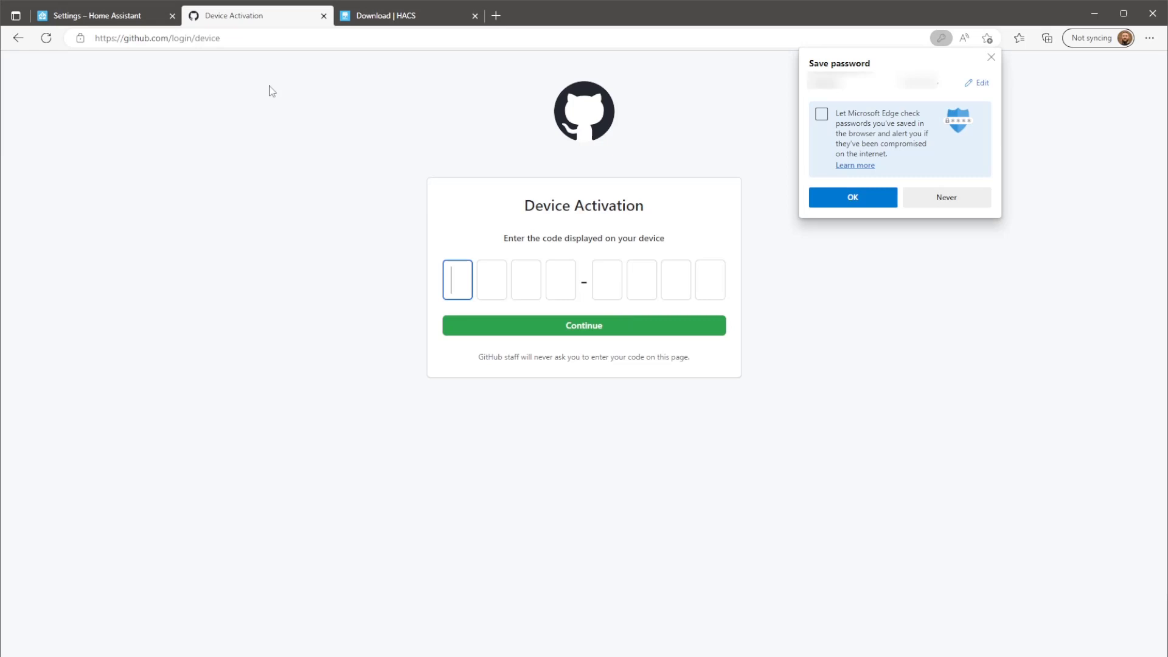
pyautogui.click(104, 16)
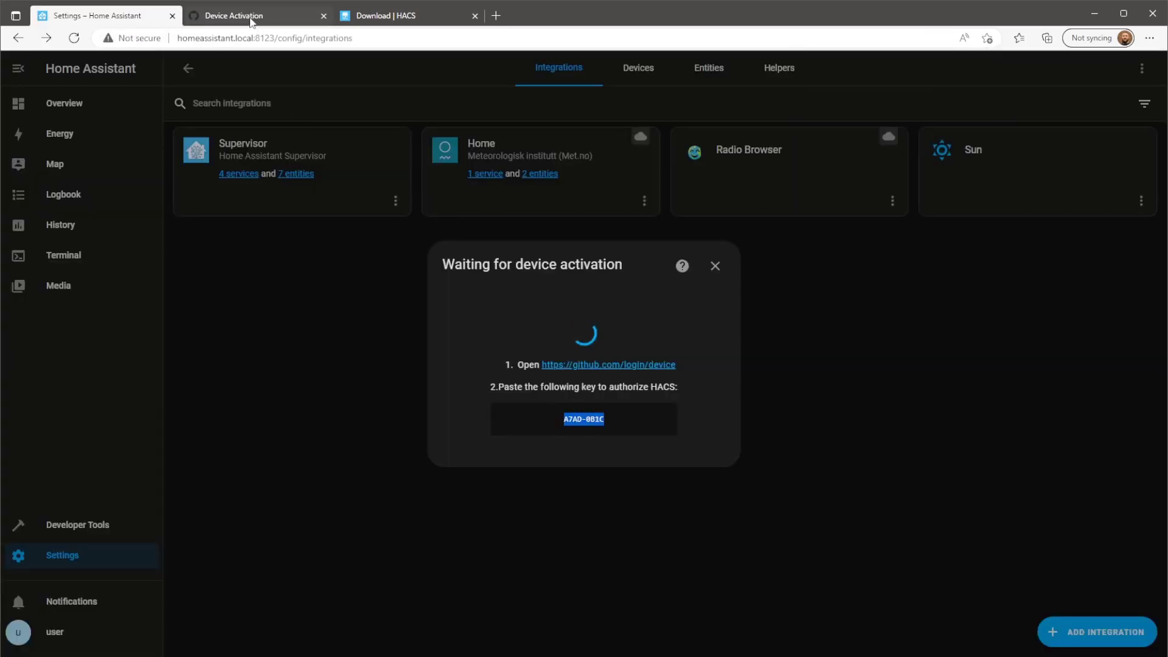
pyautogui.click(244, 15)
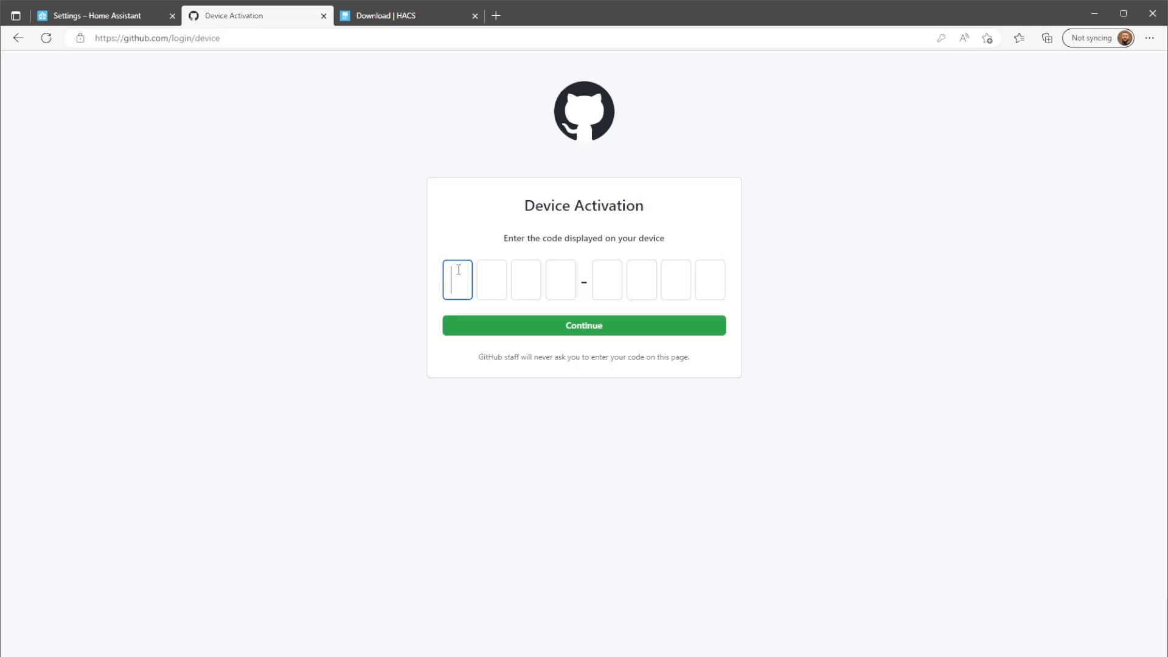
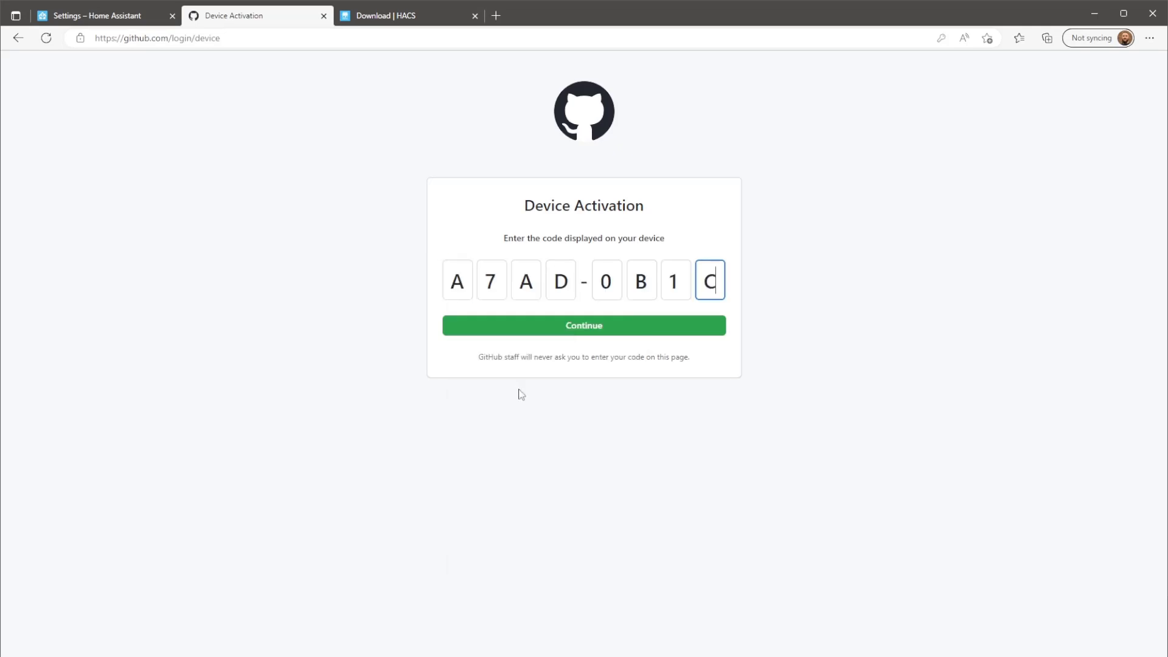
pyautogui.click(584, 326)
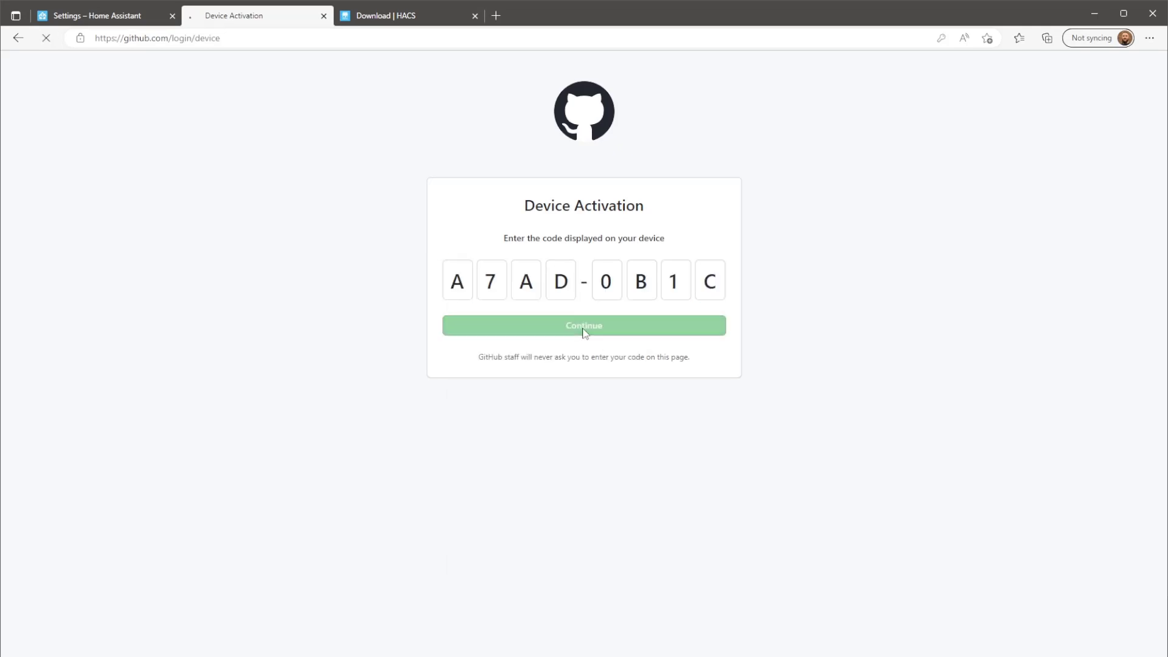
pyautogui.click(584, 326)
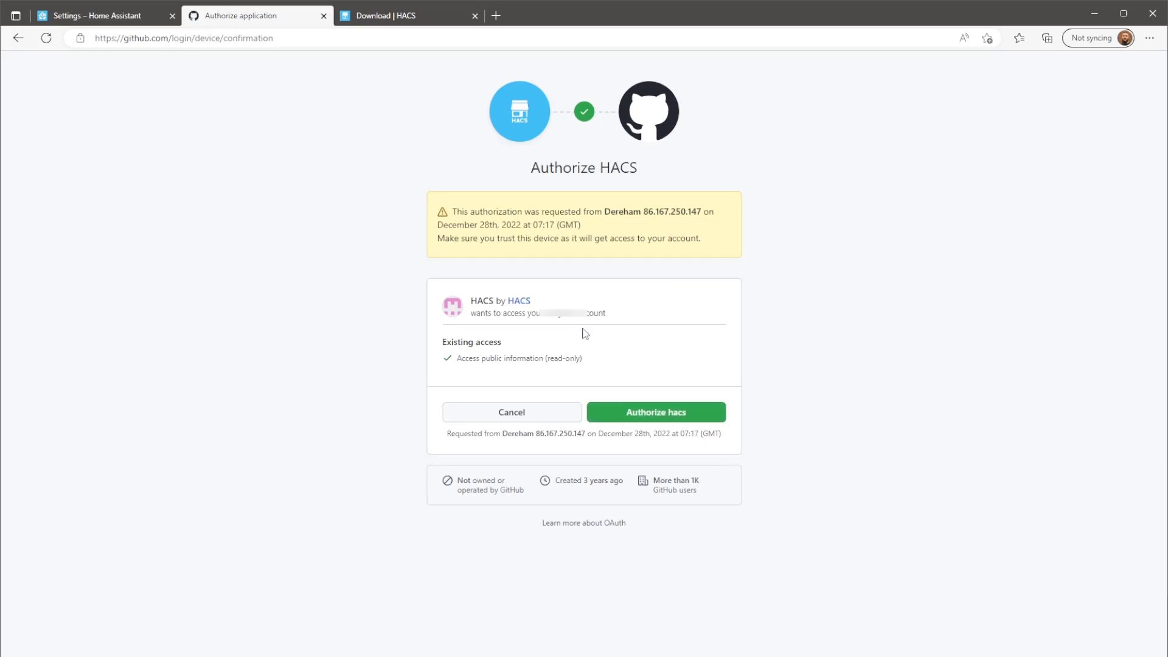
pyautogui.click(656, 411)
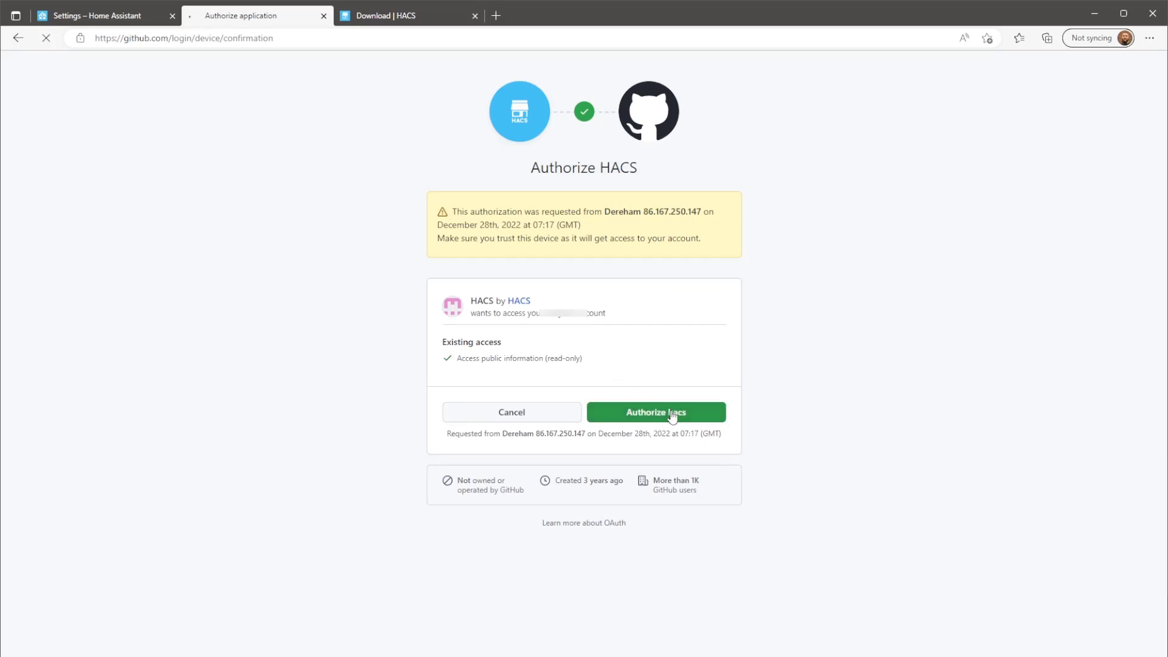
pyautogui.click(656, 411)
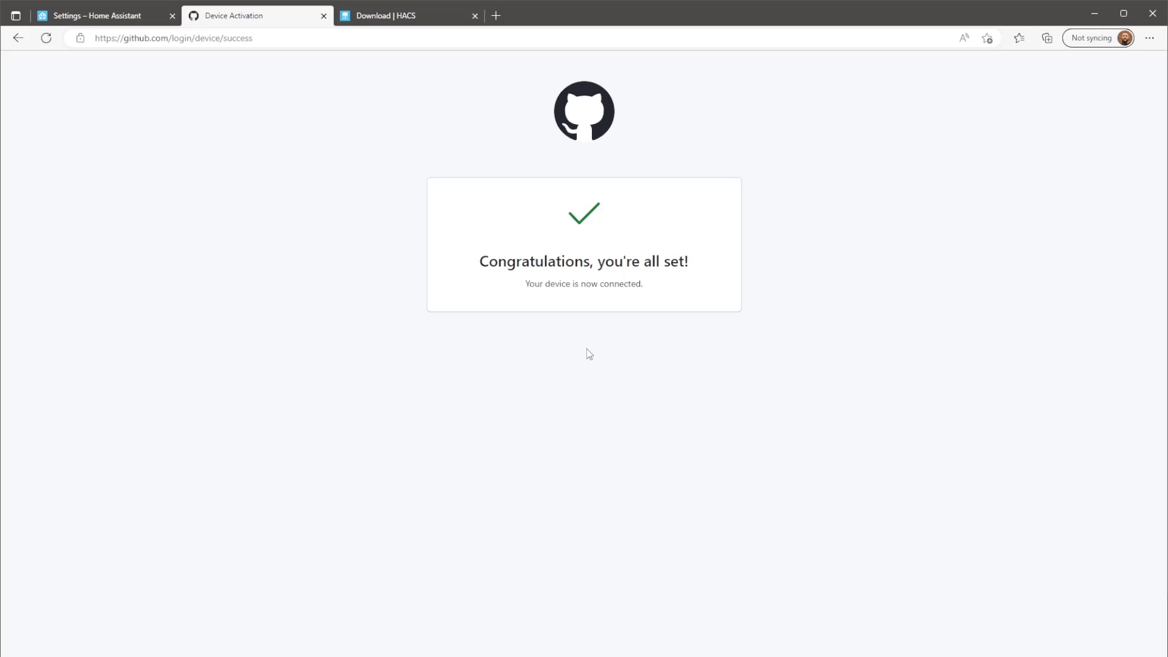
# Step: Back in Home Assistant, finish the HACS integration and open the new HACS sidebar panel
pyautogui.click(94, 15)
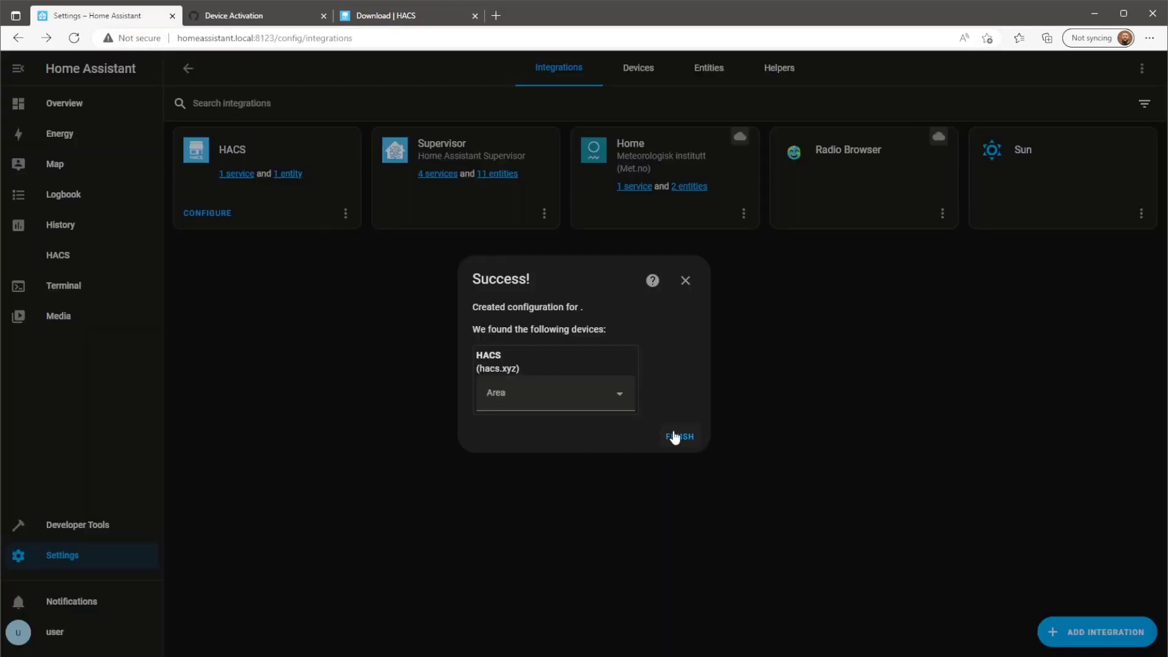
pyautogui.click(679, 435)
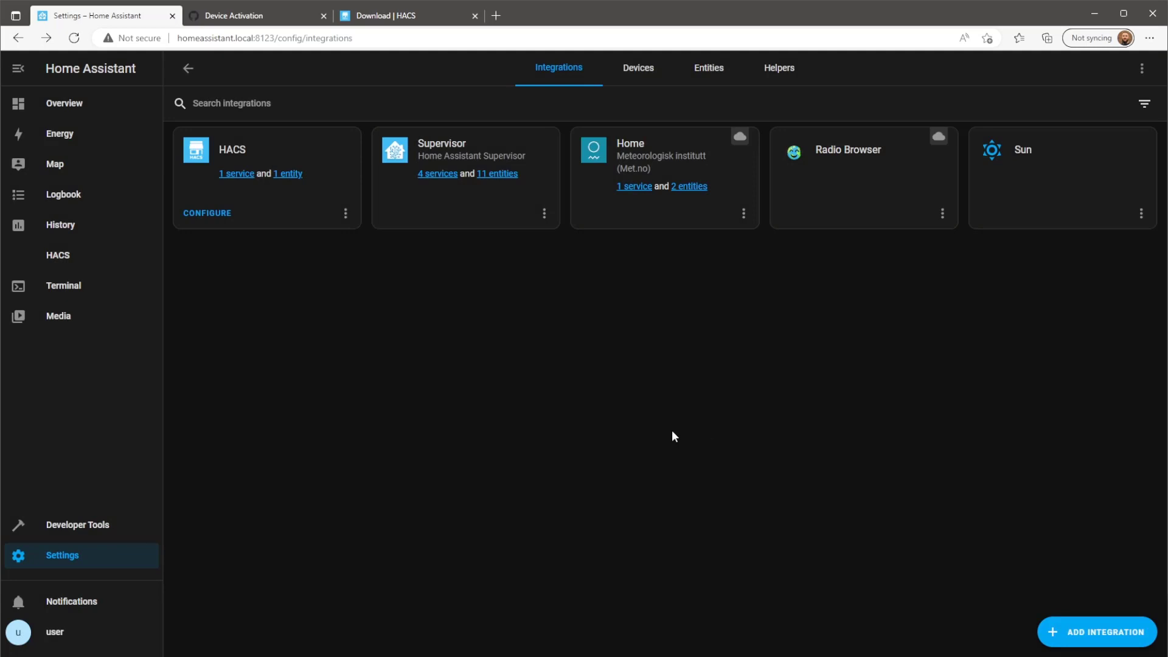
pyautogui.moveTo(56, 258)
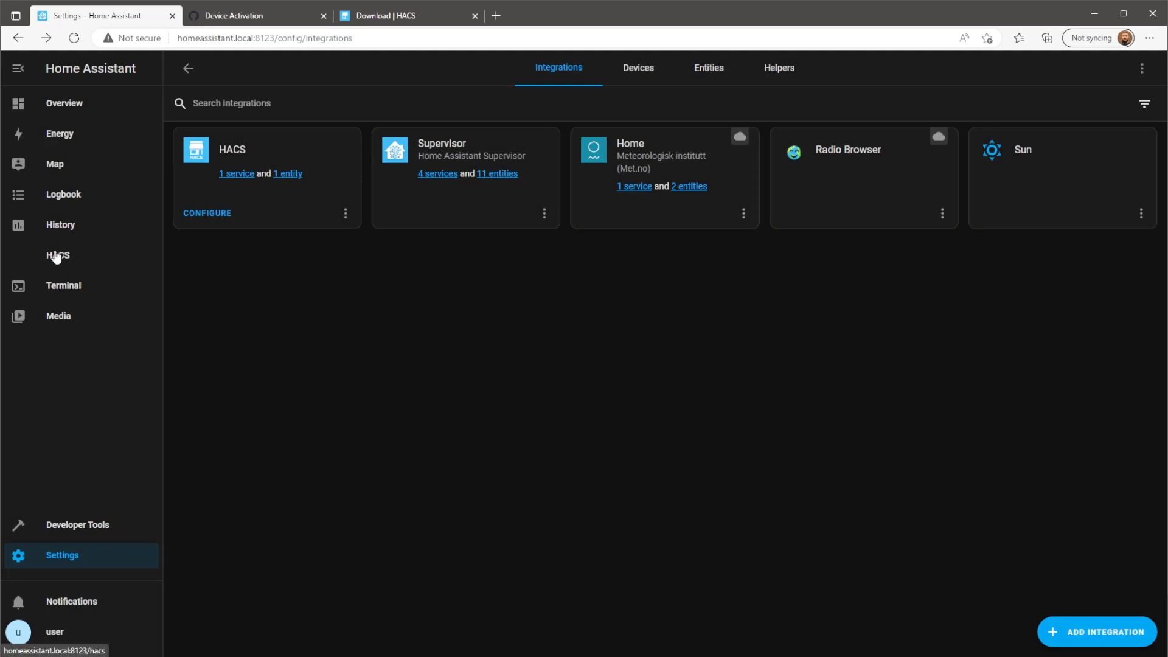
pyautogui.click(58, 256)
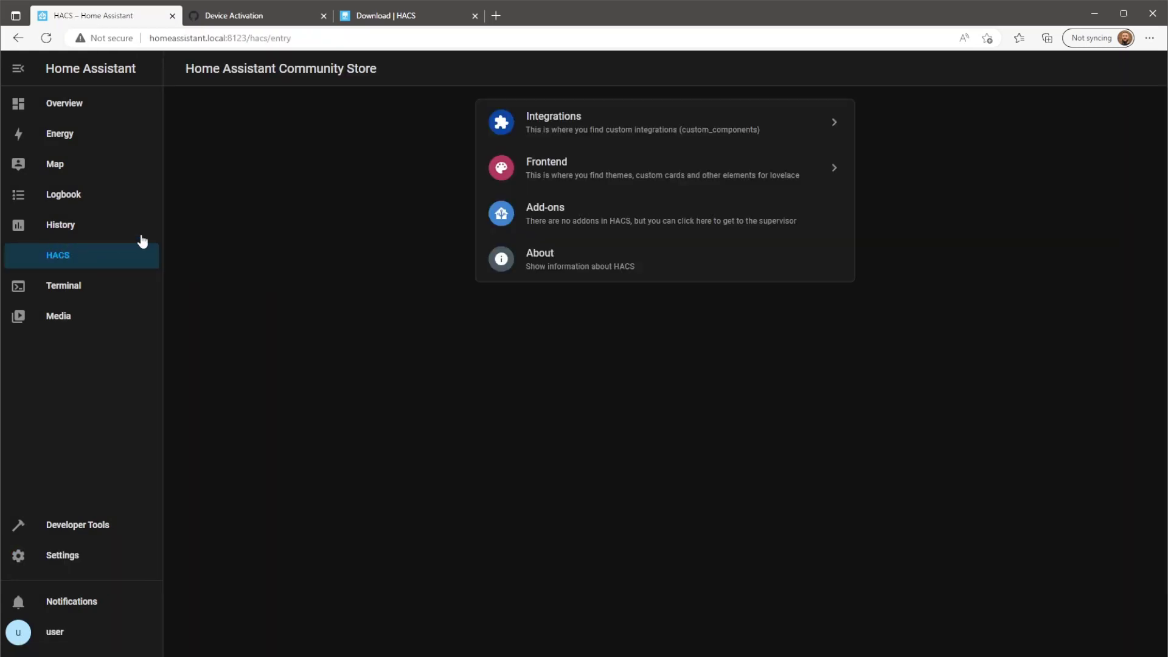
# Step: Browse the HACS Integrations section, then the Frontend section showing no downloaded repositories
pyautogui.click(553, 121)
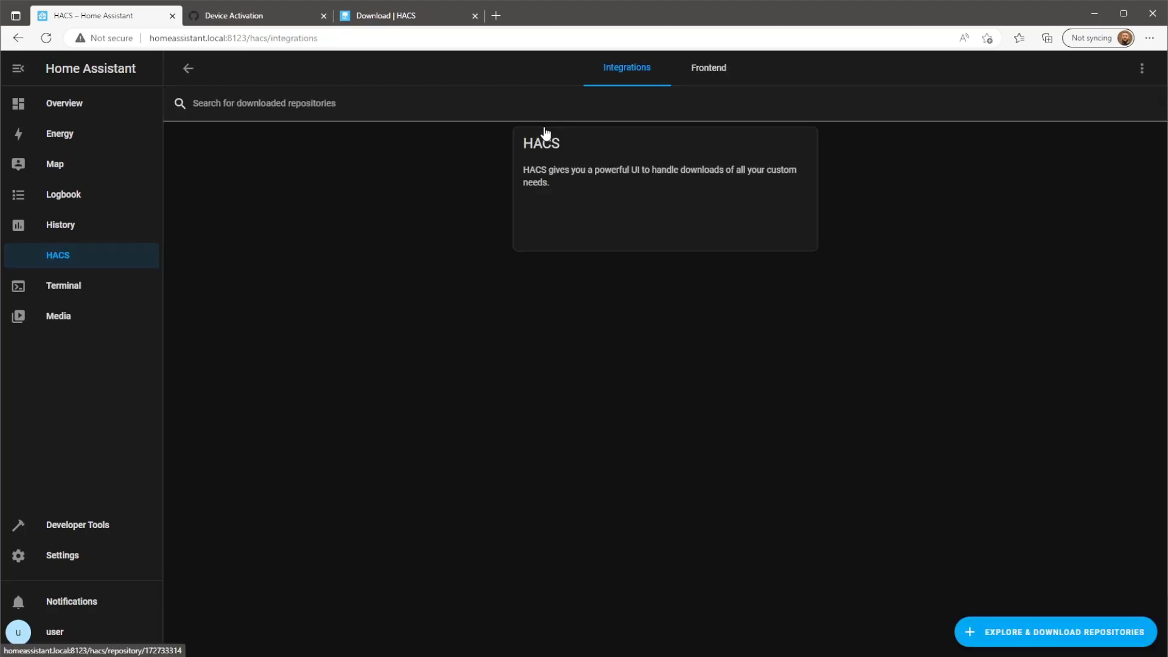
pyautogui.moveTo(107, 255)
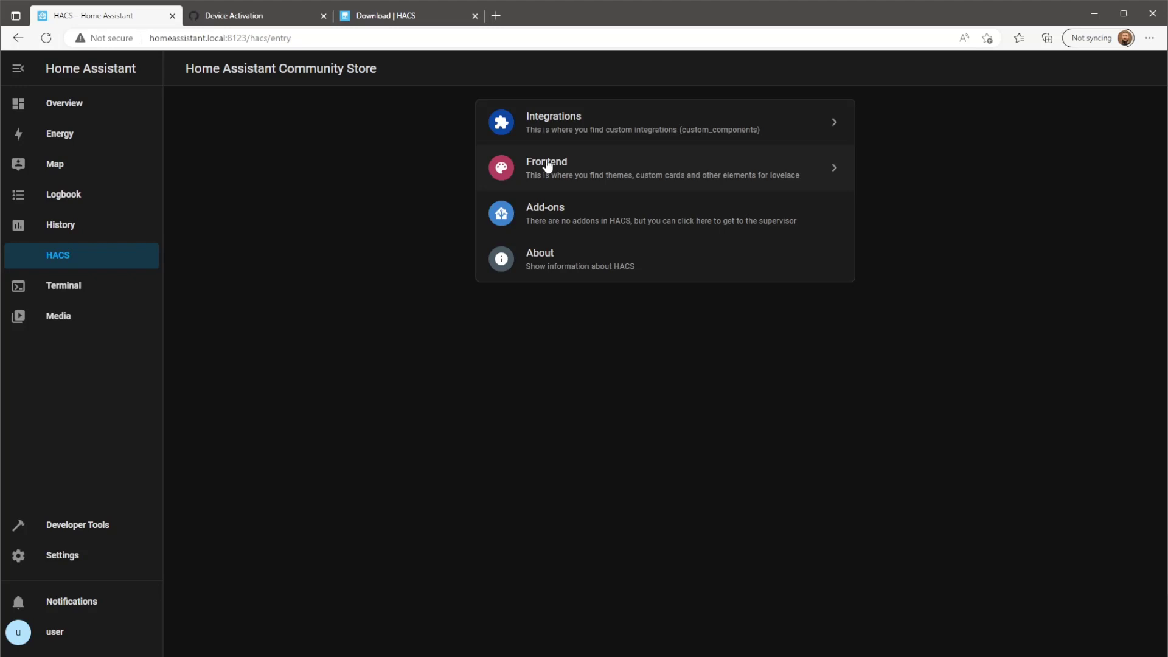
pyautogui.click(548, 167)
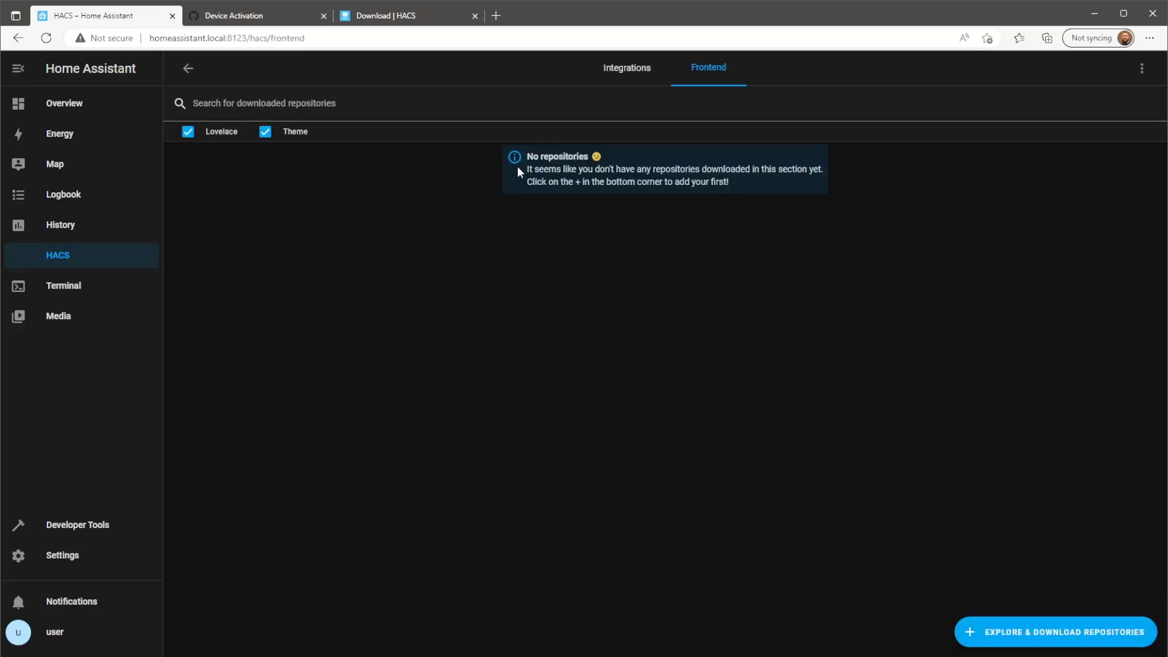